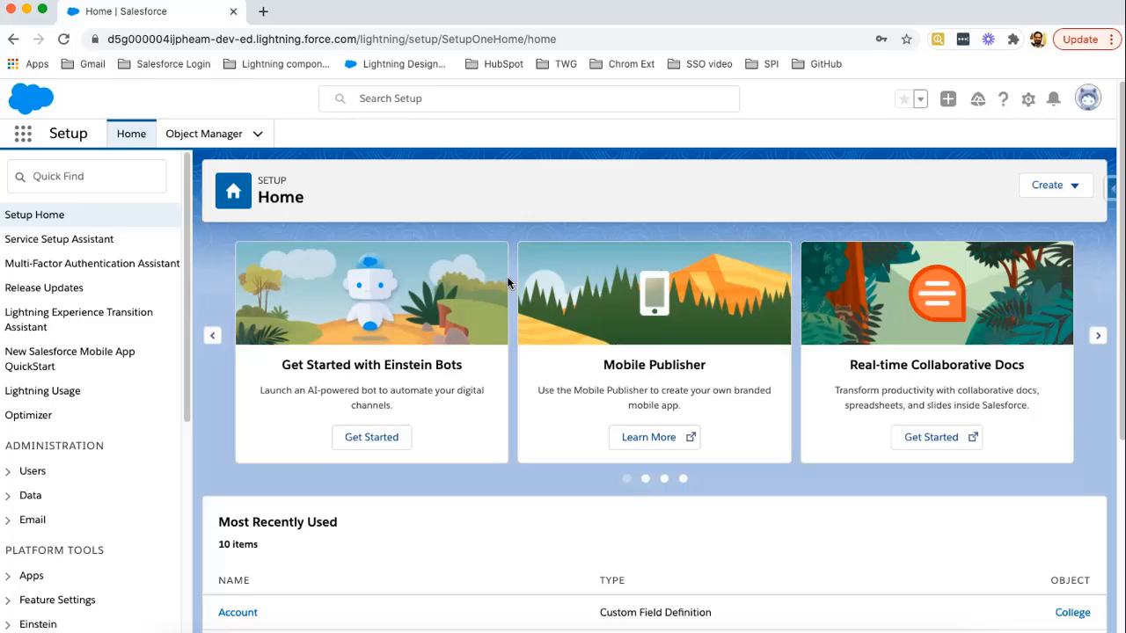
mouse_move(485, 254)
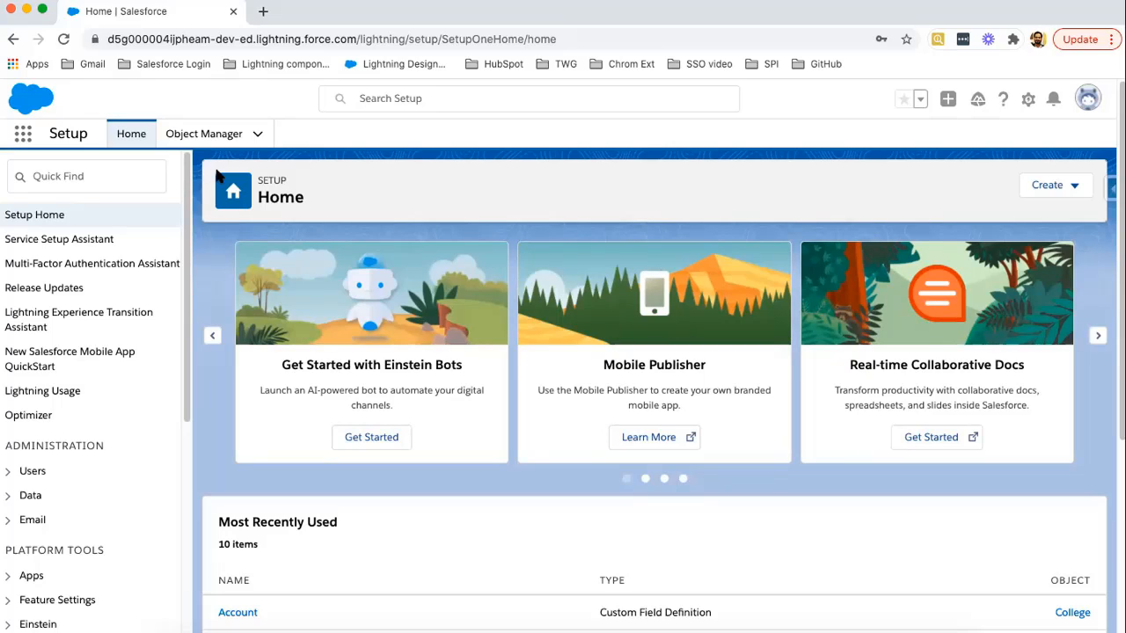
mouse_move(213, 134)
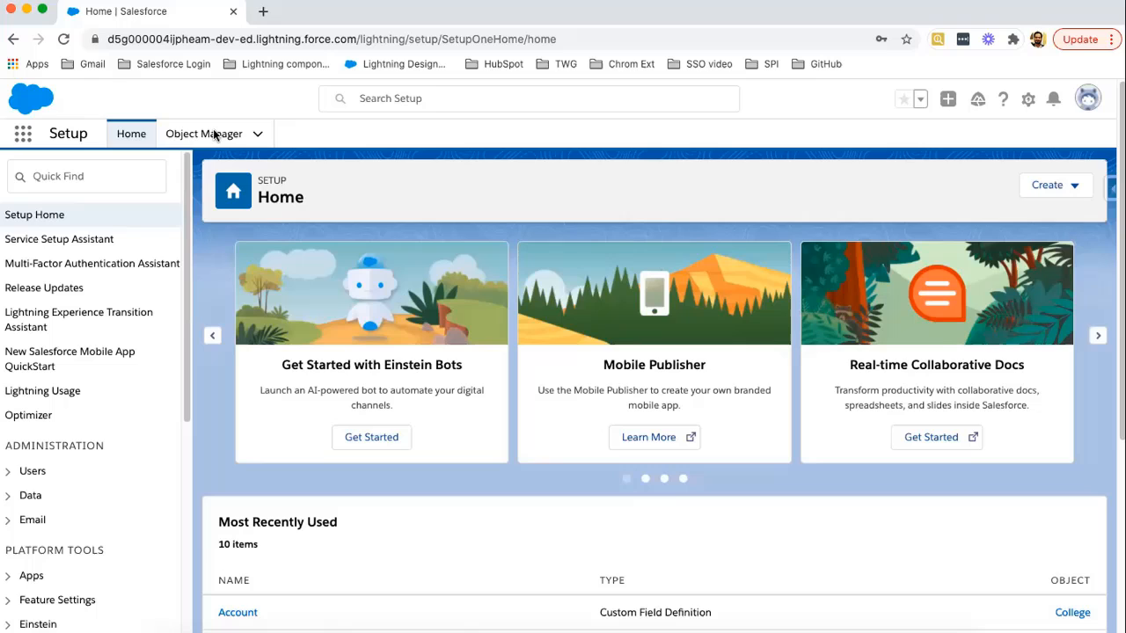
Navigate from Object Manager to the Account object's Fields & Relationships list.
click(204, 134)
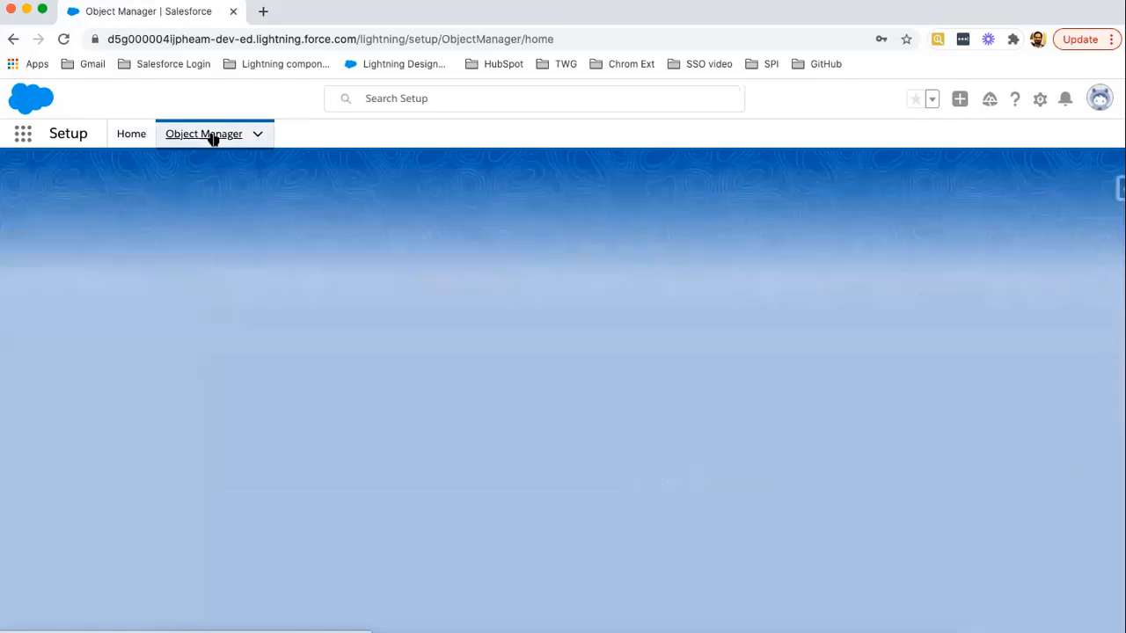
click(204, 134)
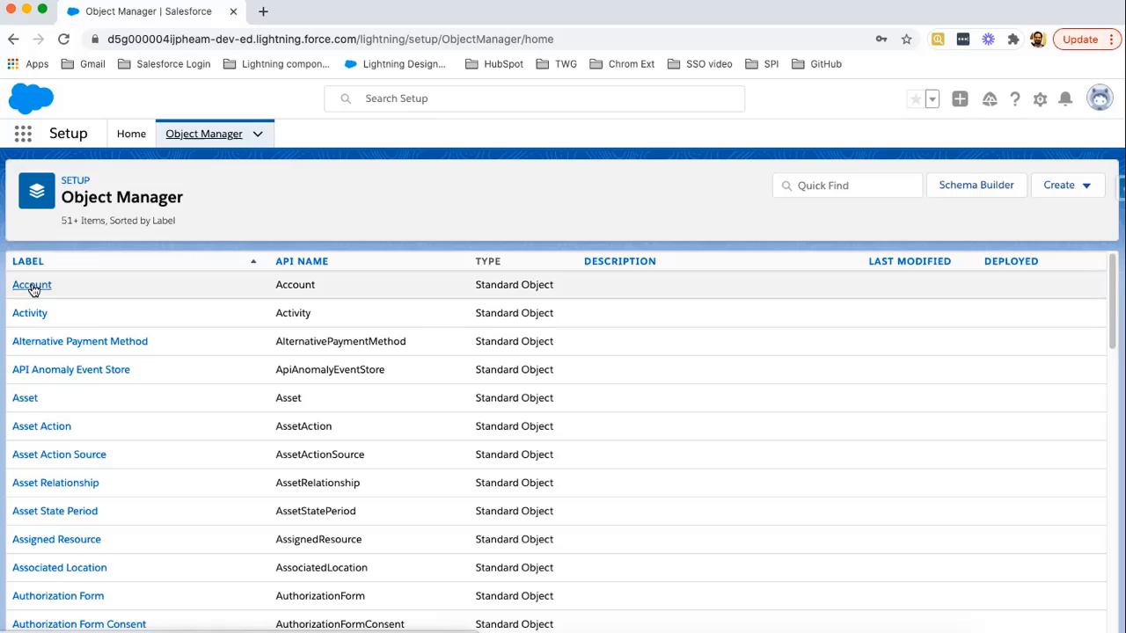
click(30, 285)
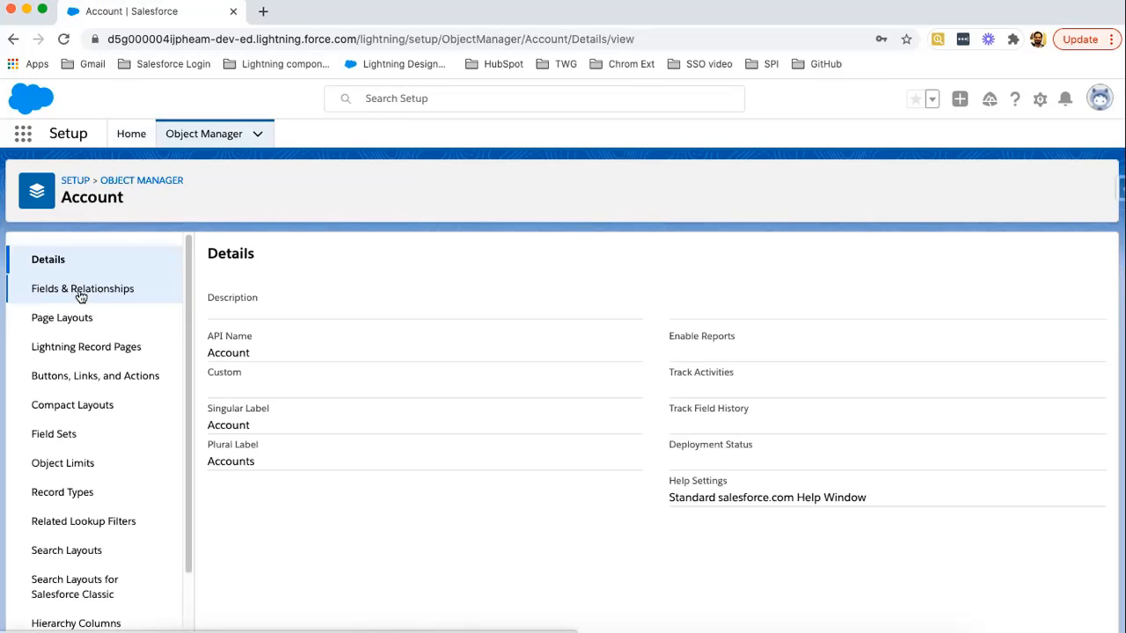
click(81, 288)
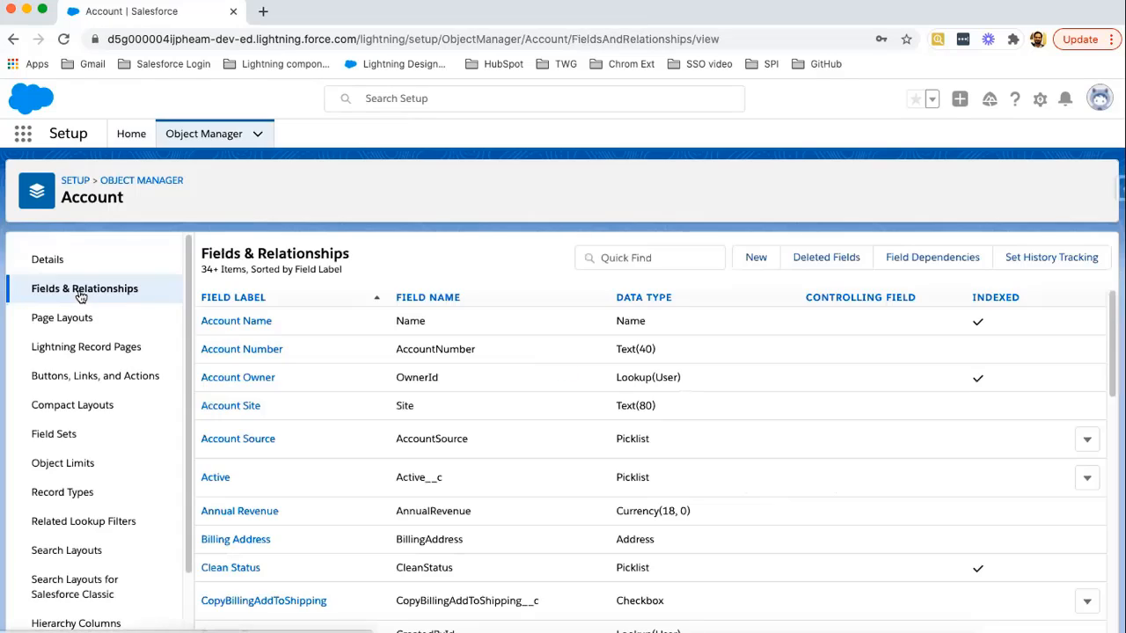
mouse_move(756, 257)
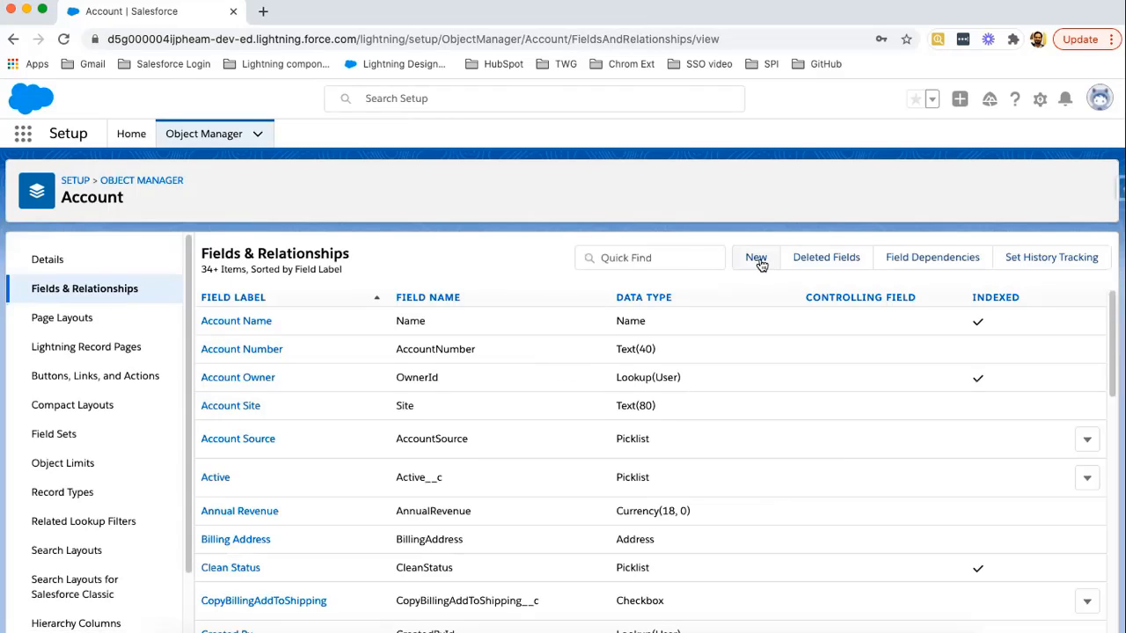
Start a new Account custom field with Roll-Up Summary as its data type.
click(755, 256)
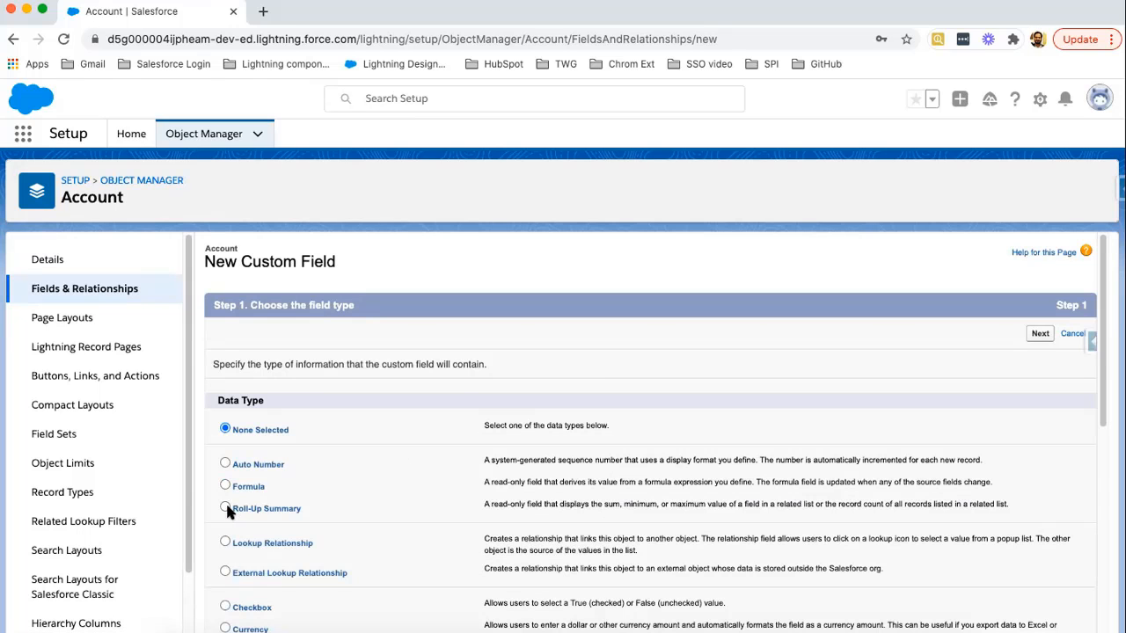
click(225, 509)
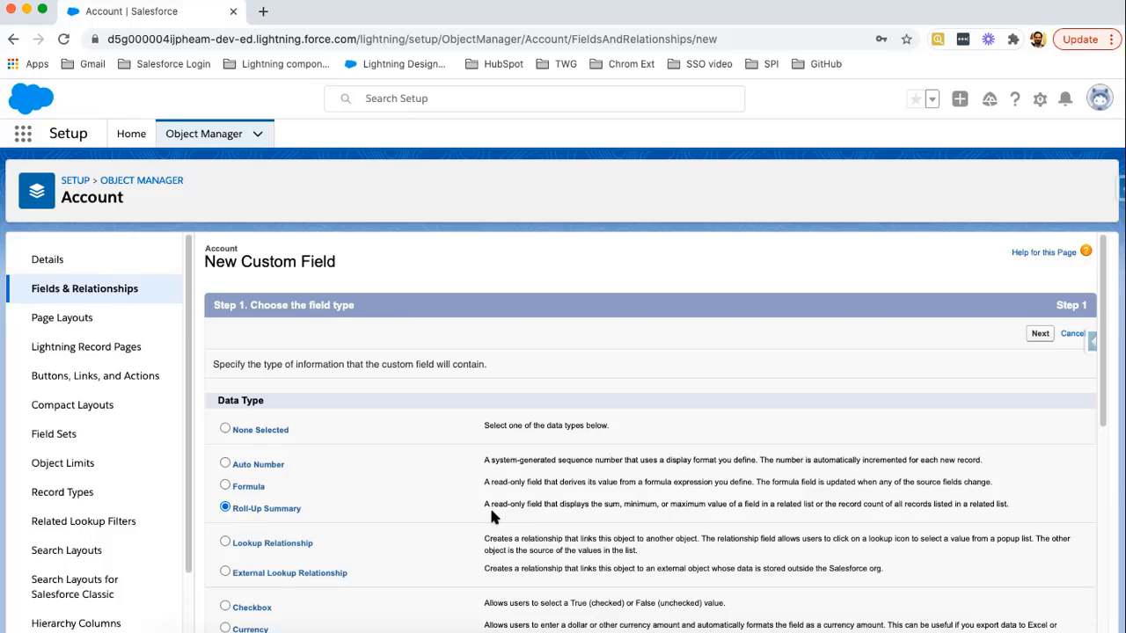
mouse_move(526, 517)
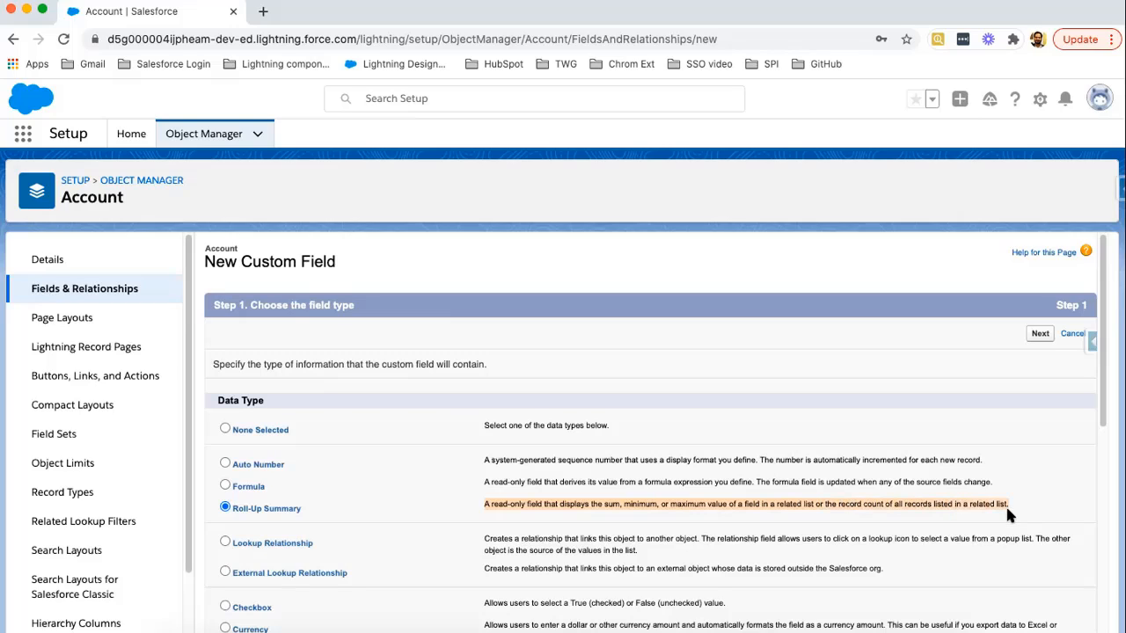
mouse_move(710, 521)
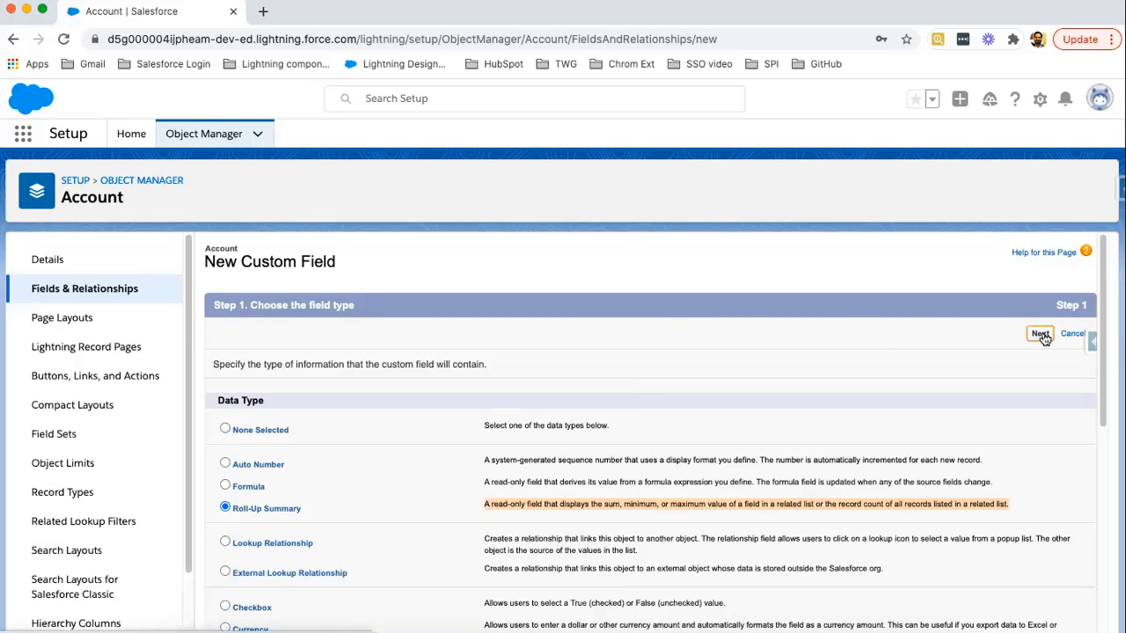
Label the new roll-up field 'Count Number of Colleges', letting the Field Name auto-fill.
click(1041, 334)
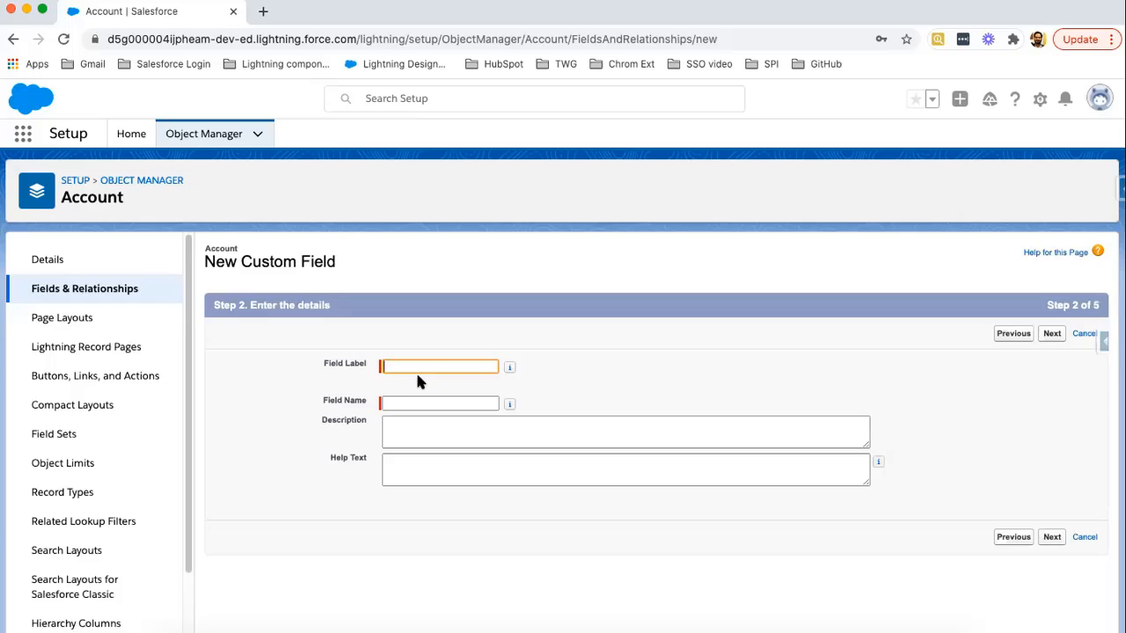
click(438, 368)
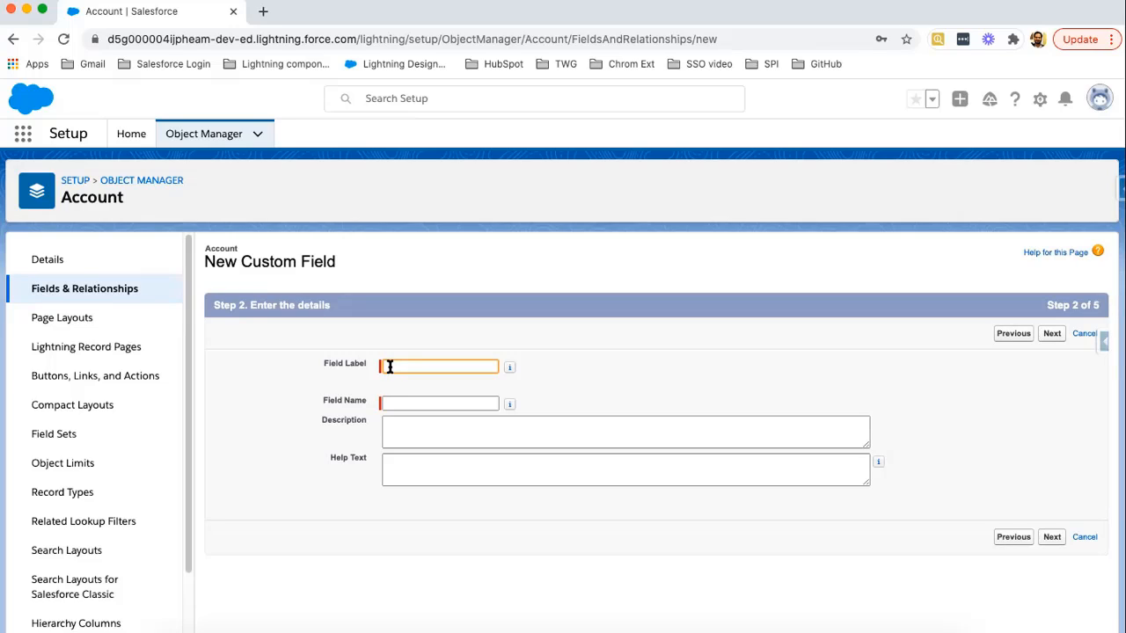
text(Count)
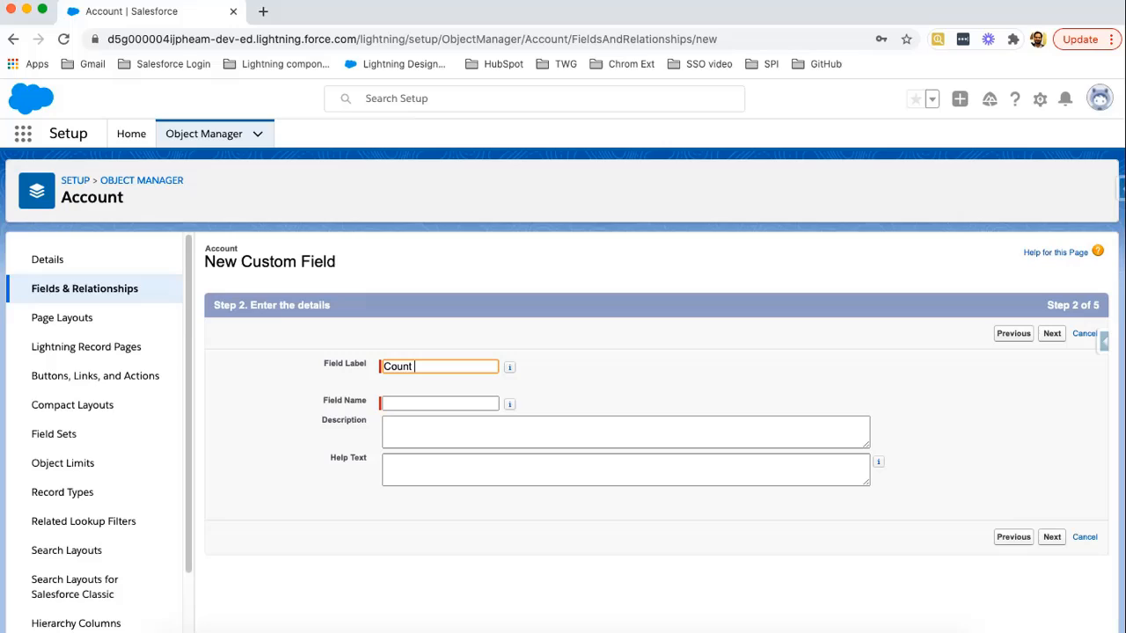
text(Number)
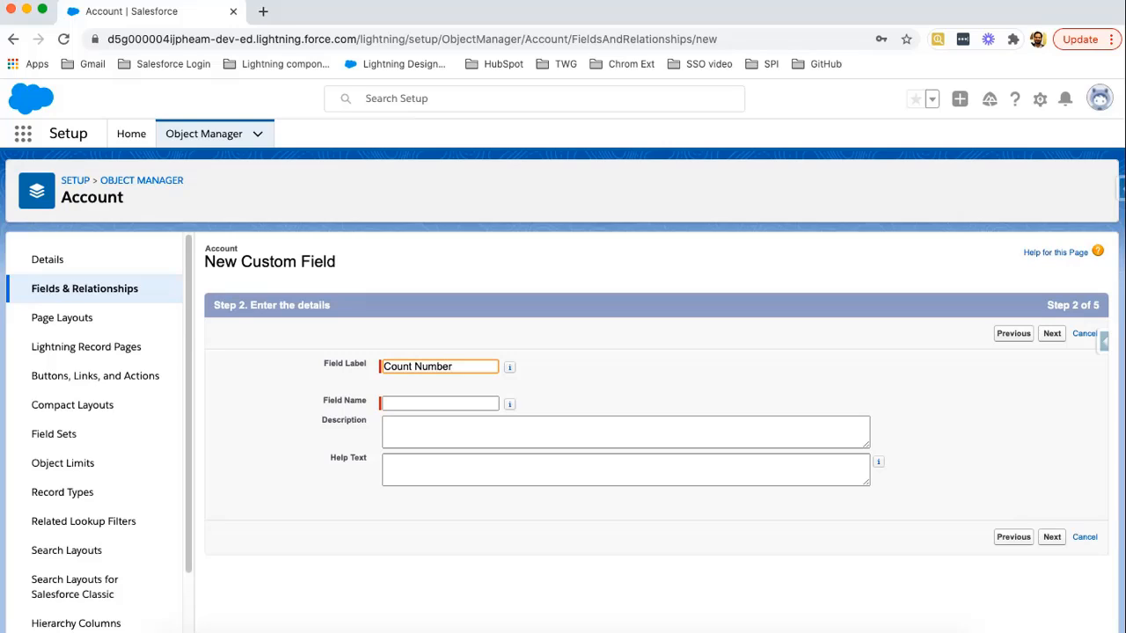
text(of Colleges)
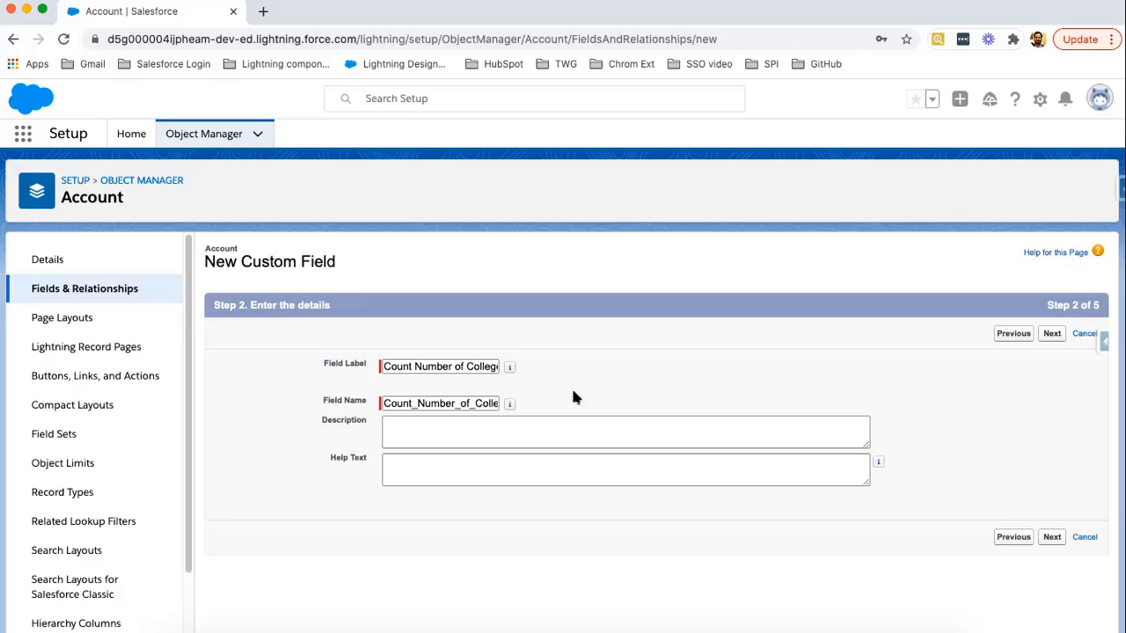
mouse_move(1052, 335)
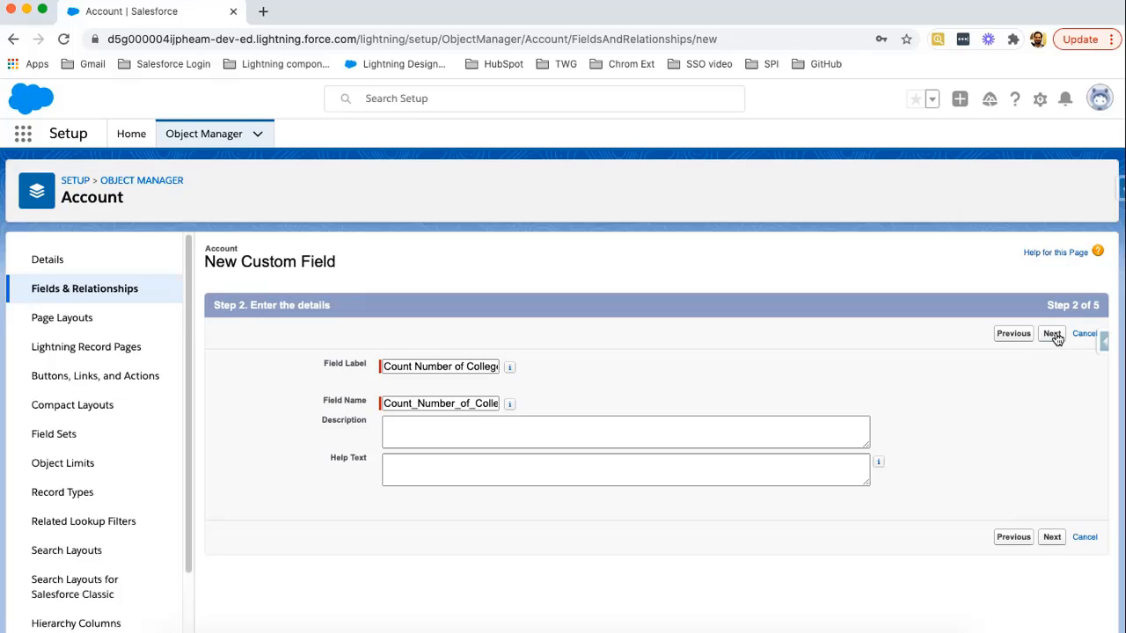
Summarize the Colleges object with COUNT and limit it to records meeting certain criteria.
click(1052, 334)
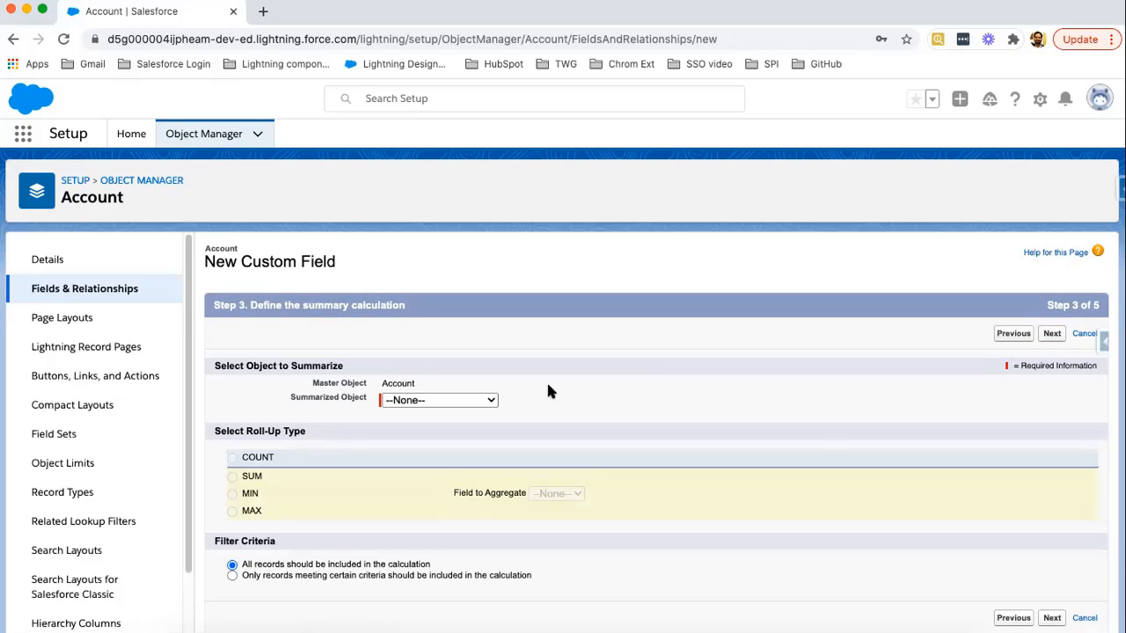
mouse_move(246, 394)
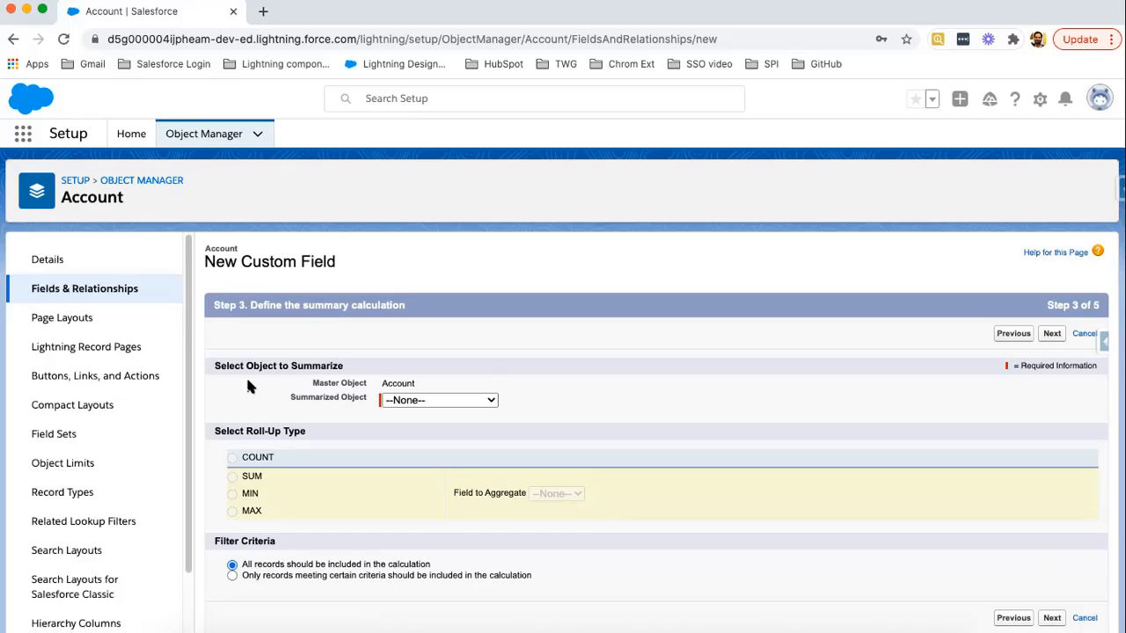
mouse_move(292, 376)
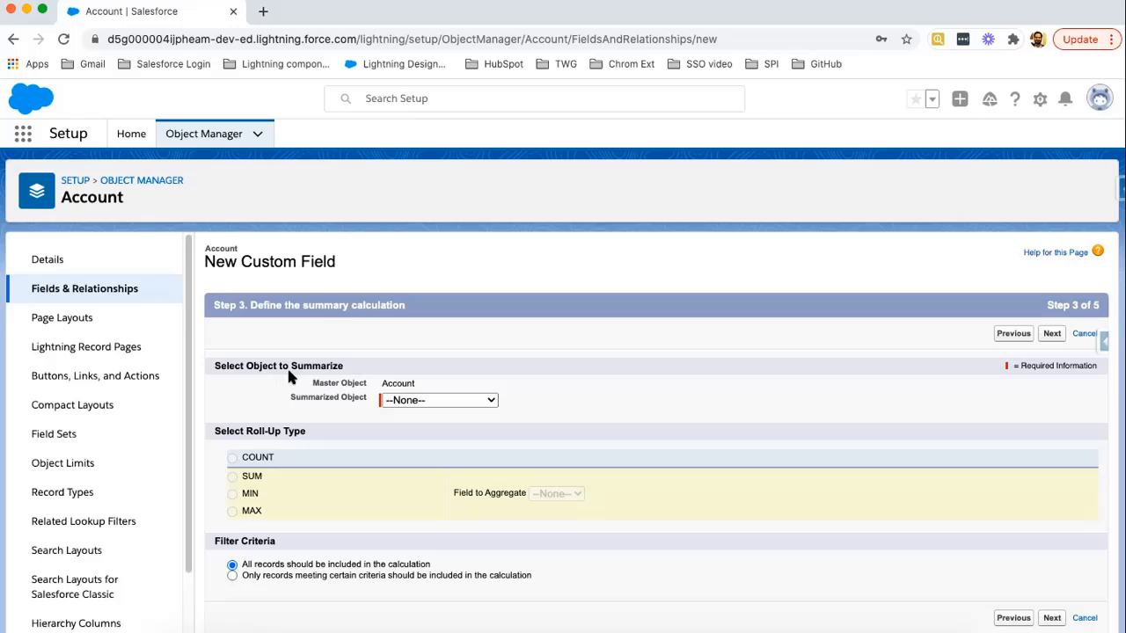
mouse_move(423, 391)
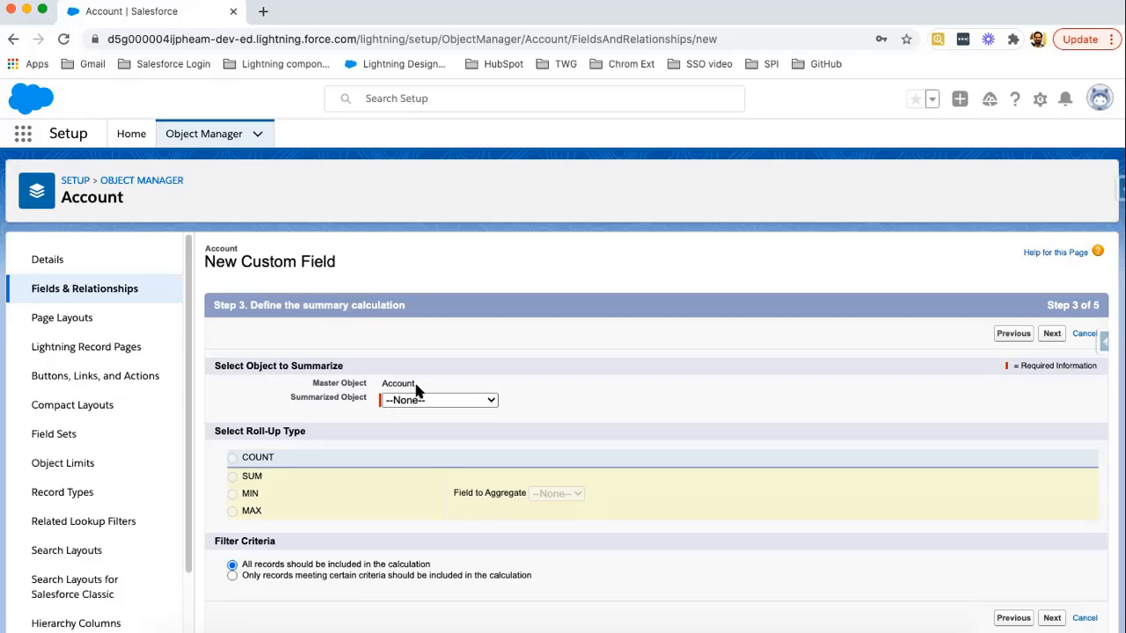
mouse_move(351, 408)
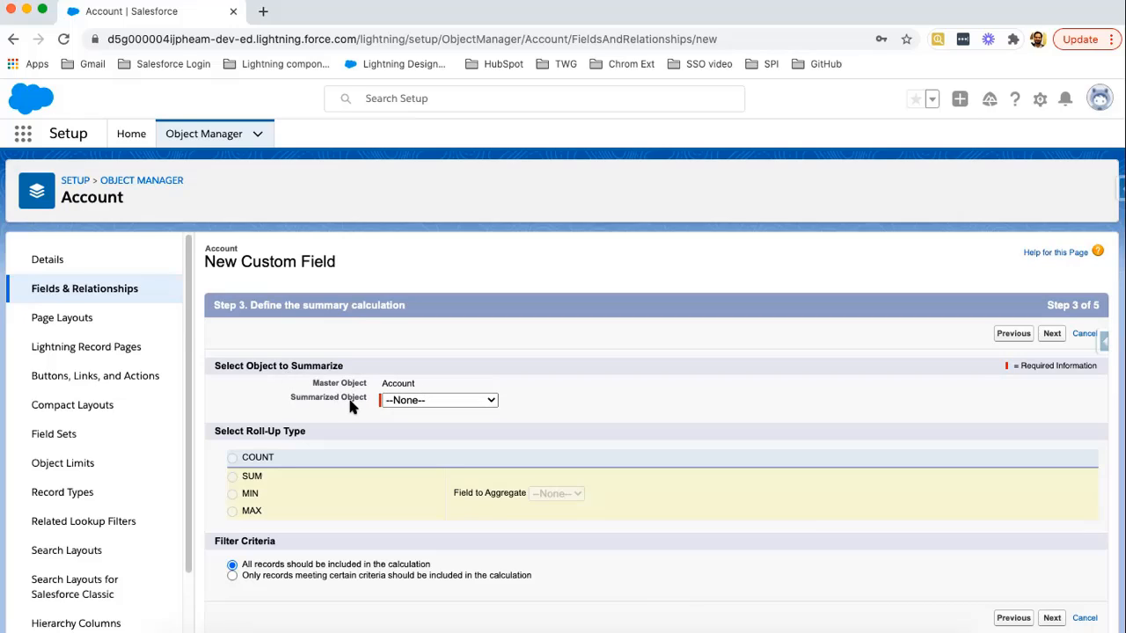
mouse_move(365, 408)
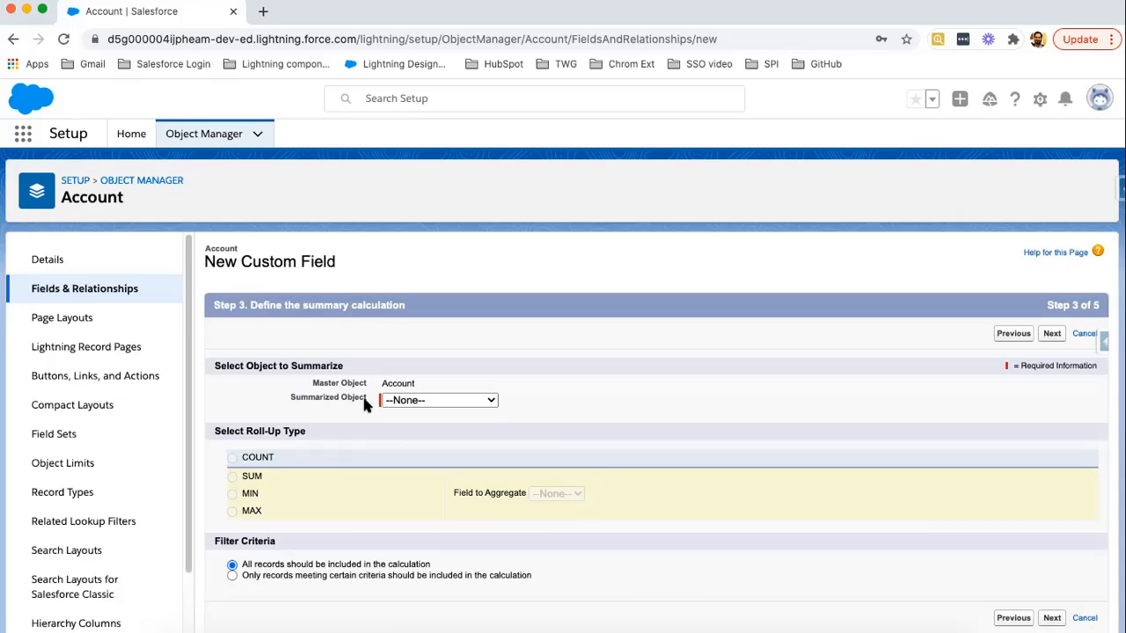
click(438, 401)
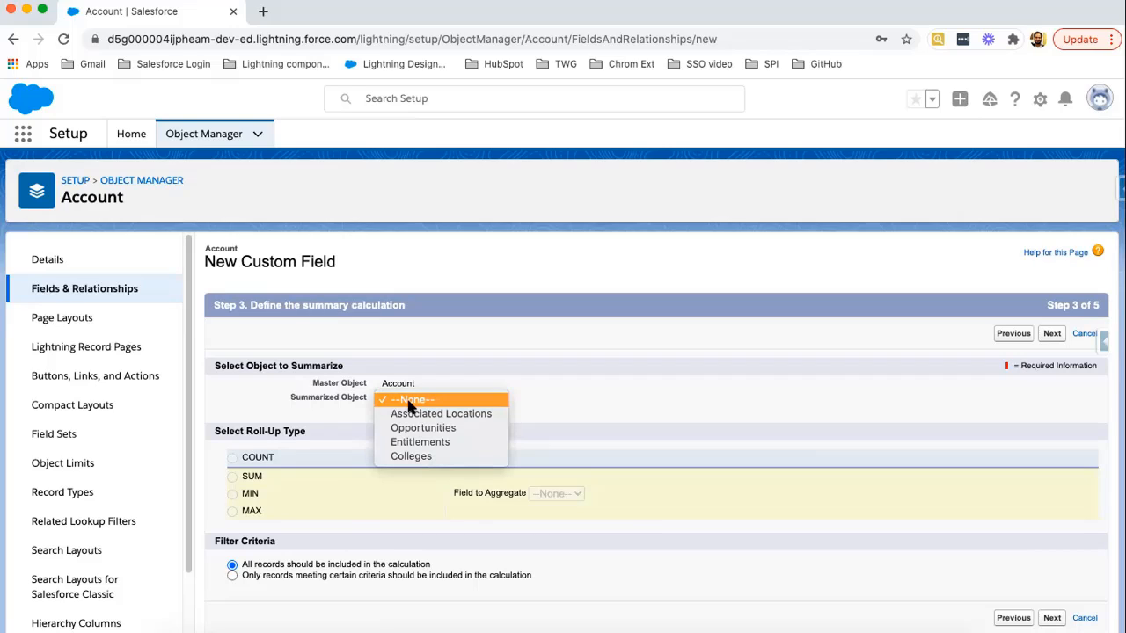
mouse_move(443, 422)
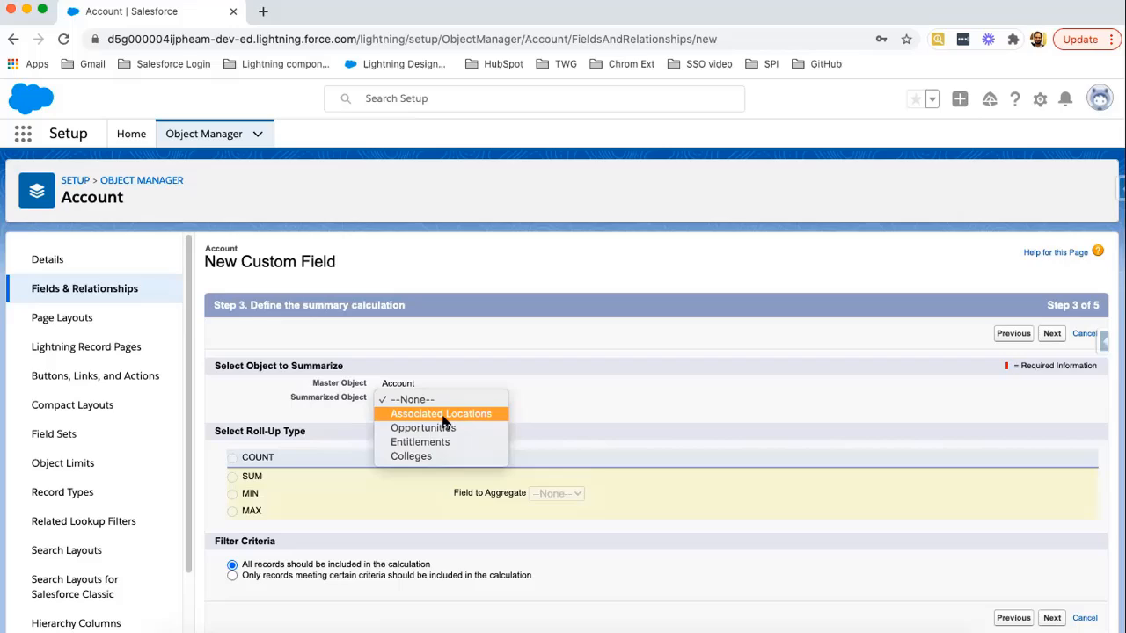
mouse_move(433, 427)
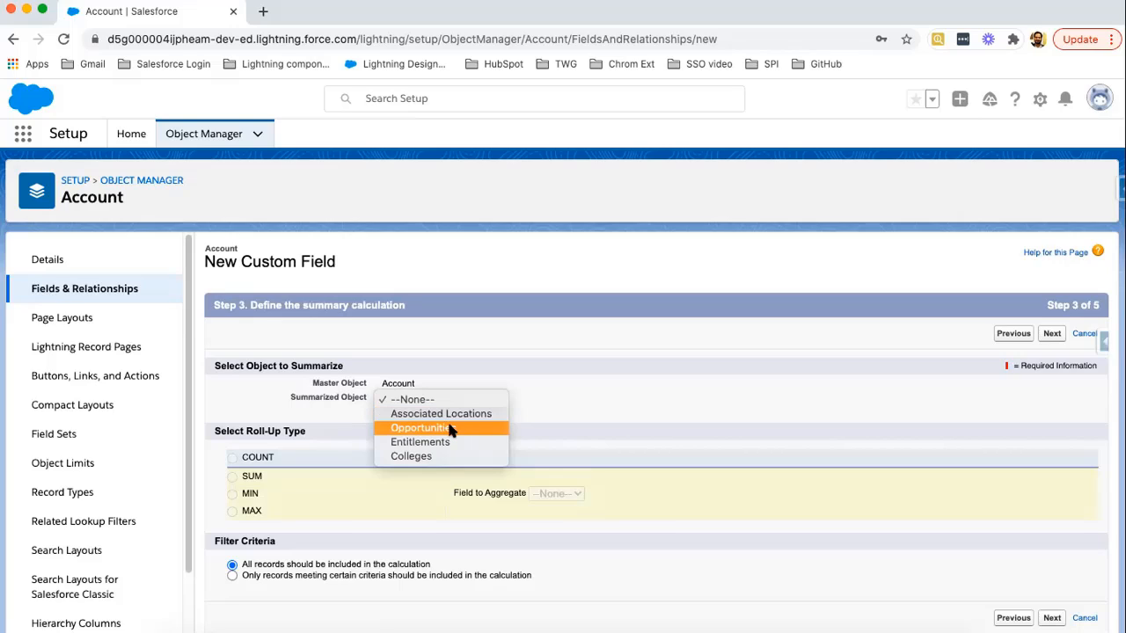
mouse_move(454, 468)
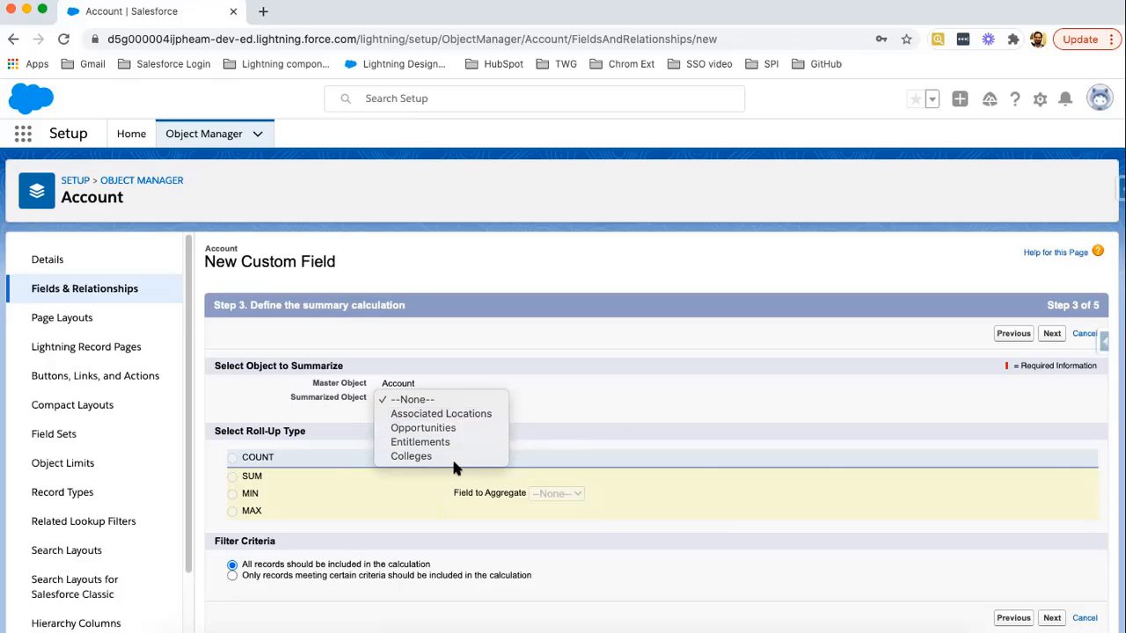
mouse_move(440, 457)
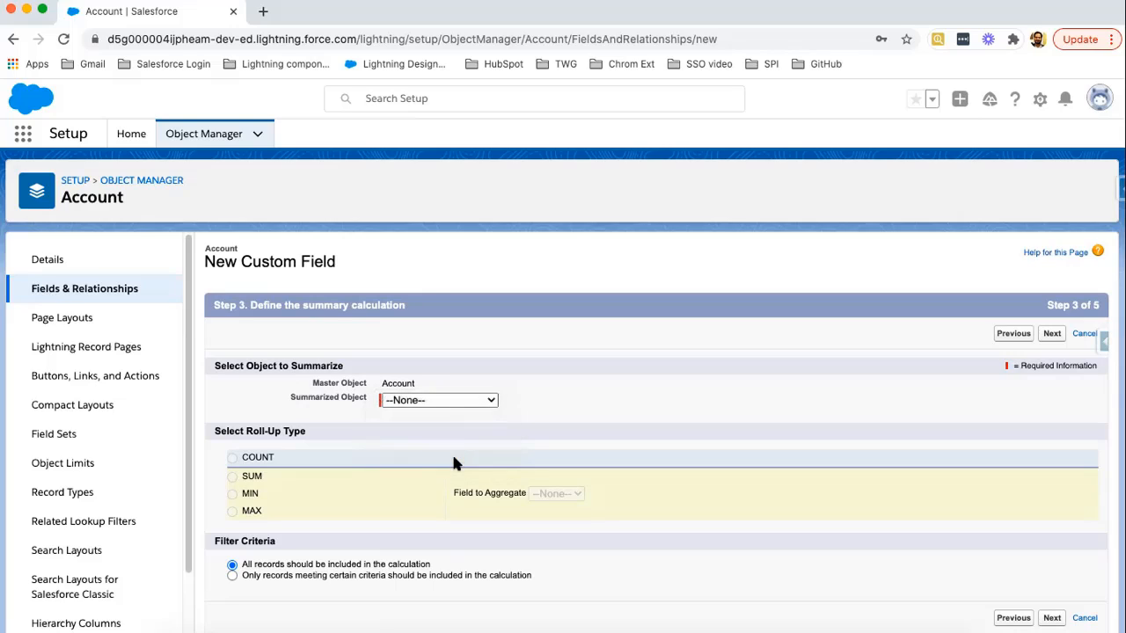
click(436, 401)
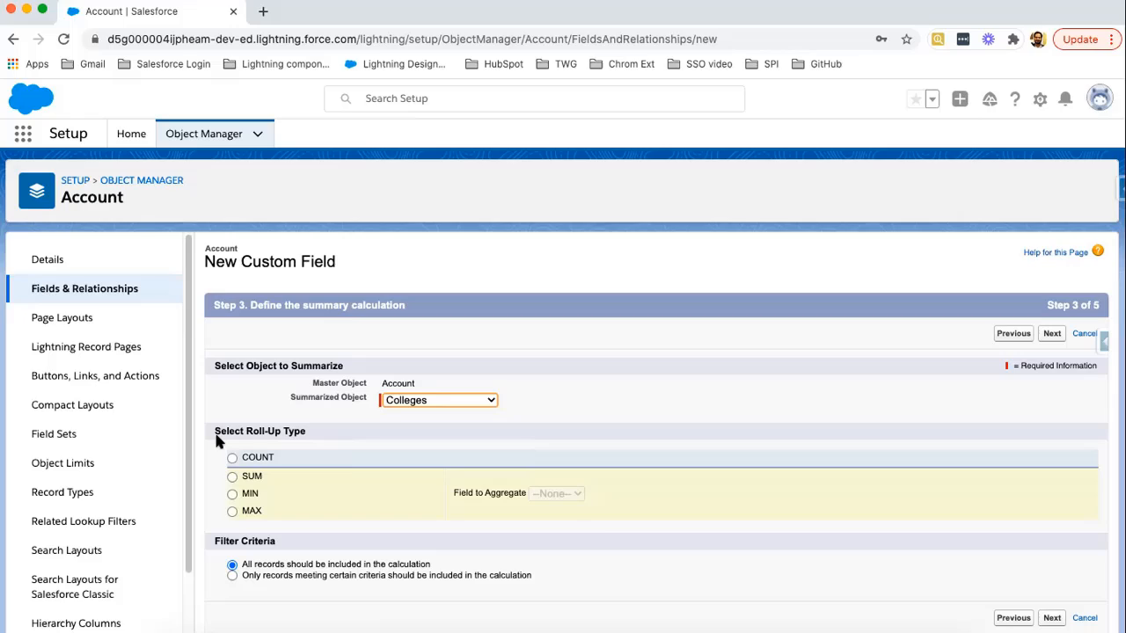
mouse_move(257, 448)
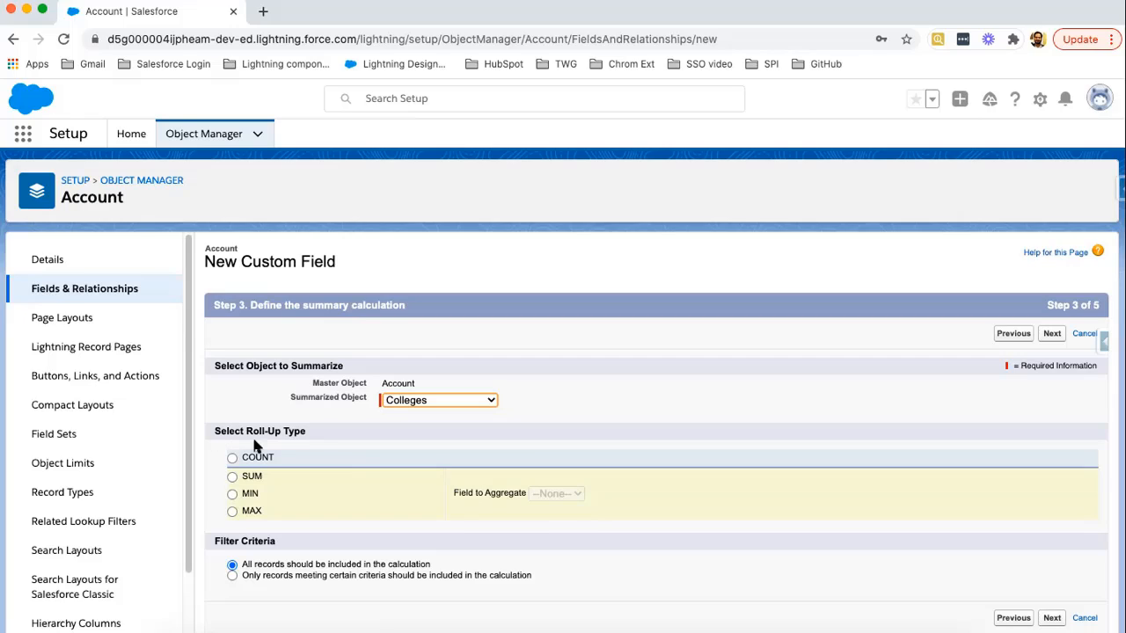
mouse_move(330, 447)
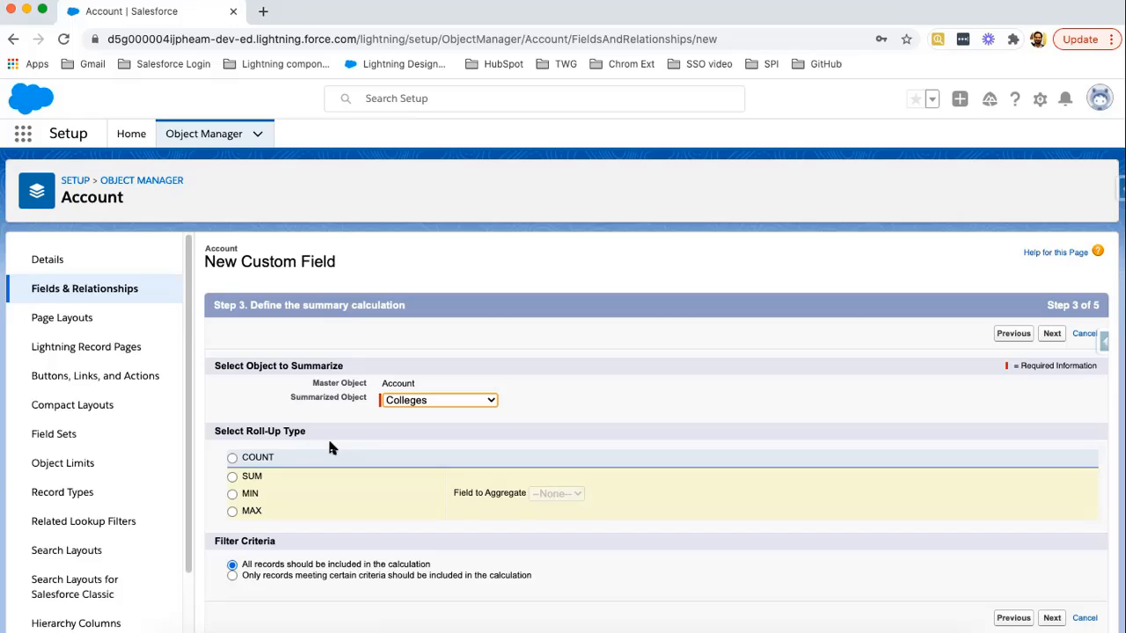
mouse_move(262, 479)
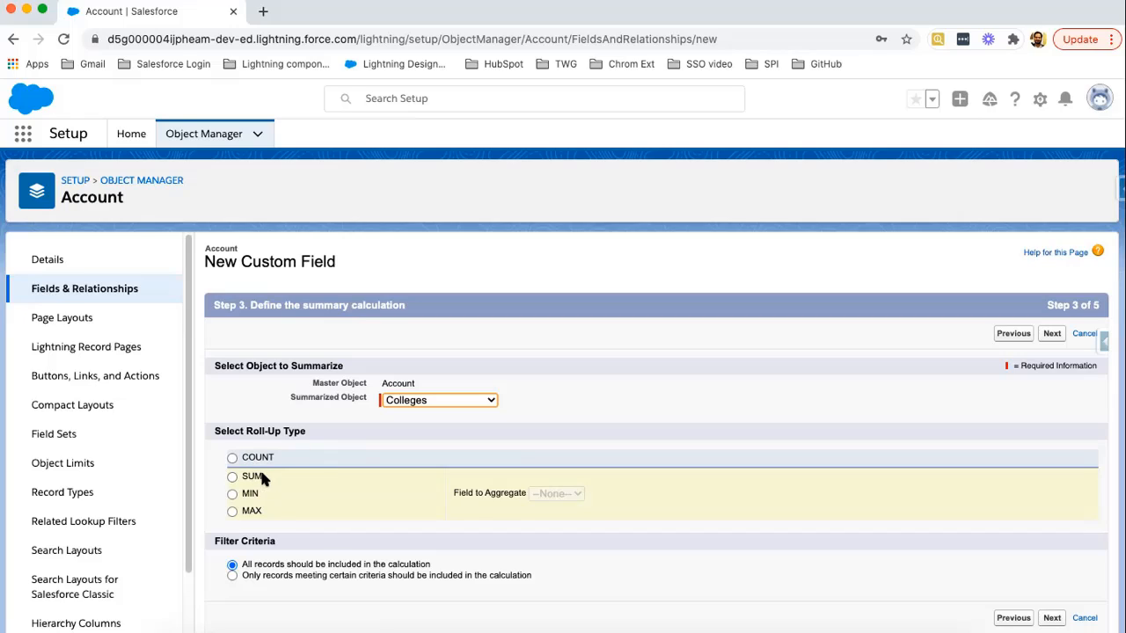
mouse_move(255, 510)
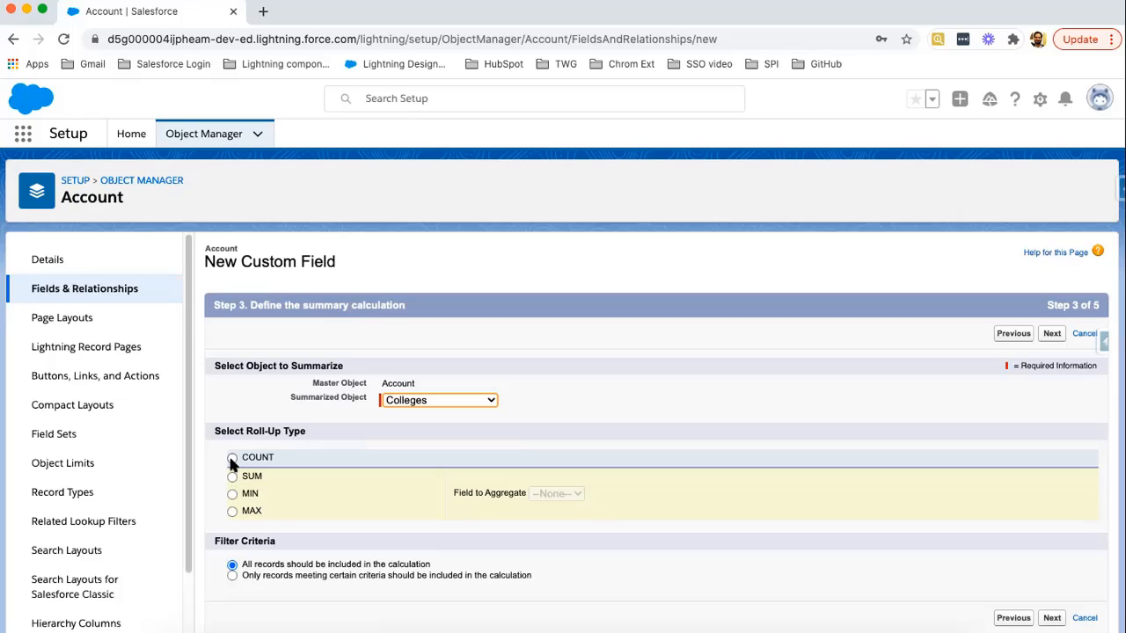
click(232, 457)
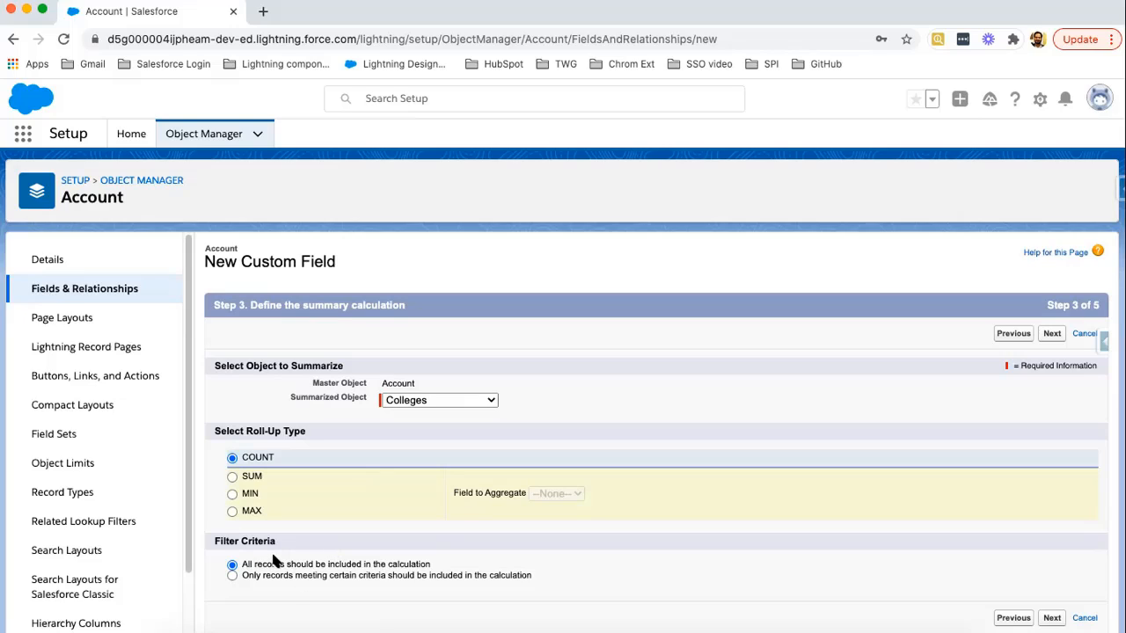
mouse_move(261, 584)
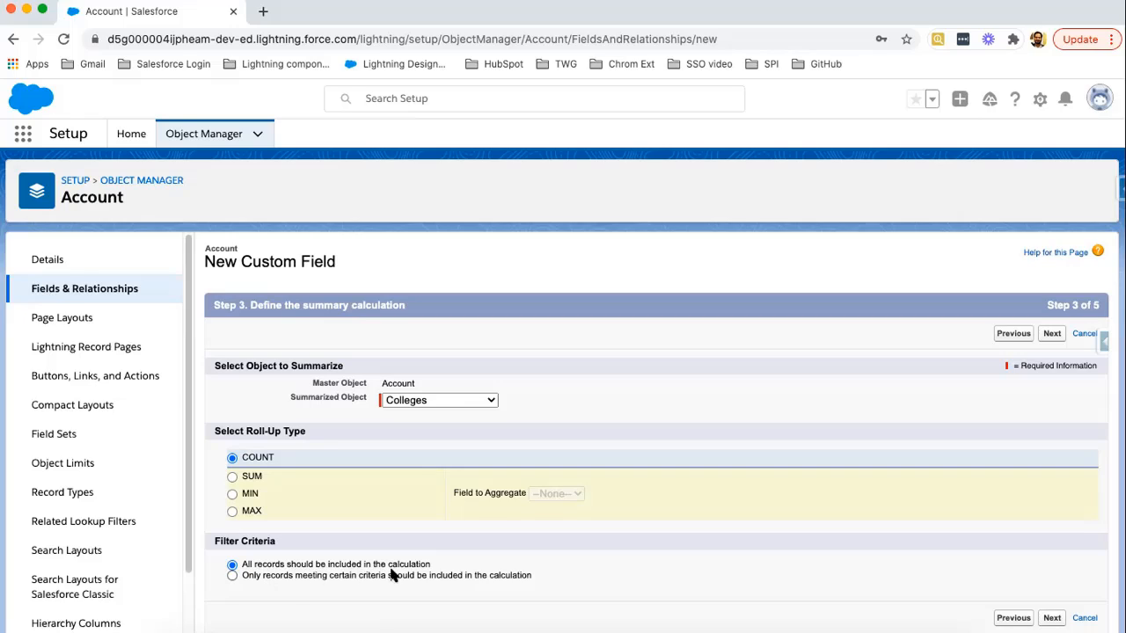
mouse_move(264, 587)
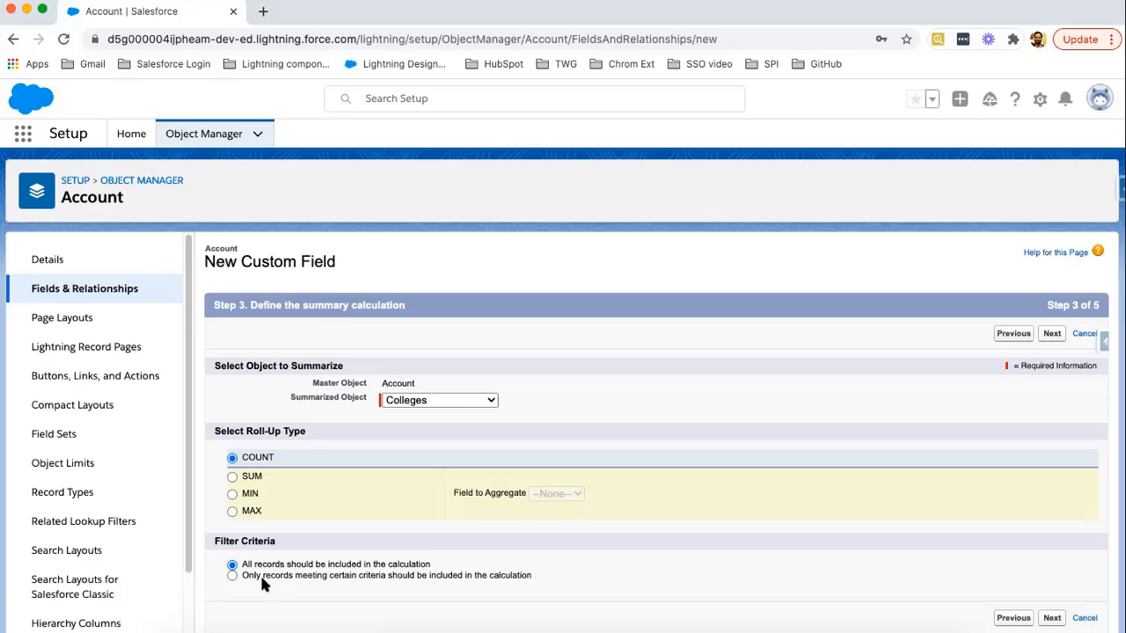
mouse_move(327, 586)
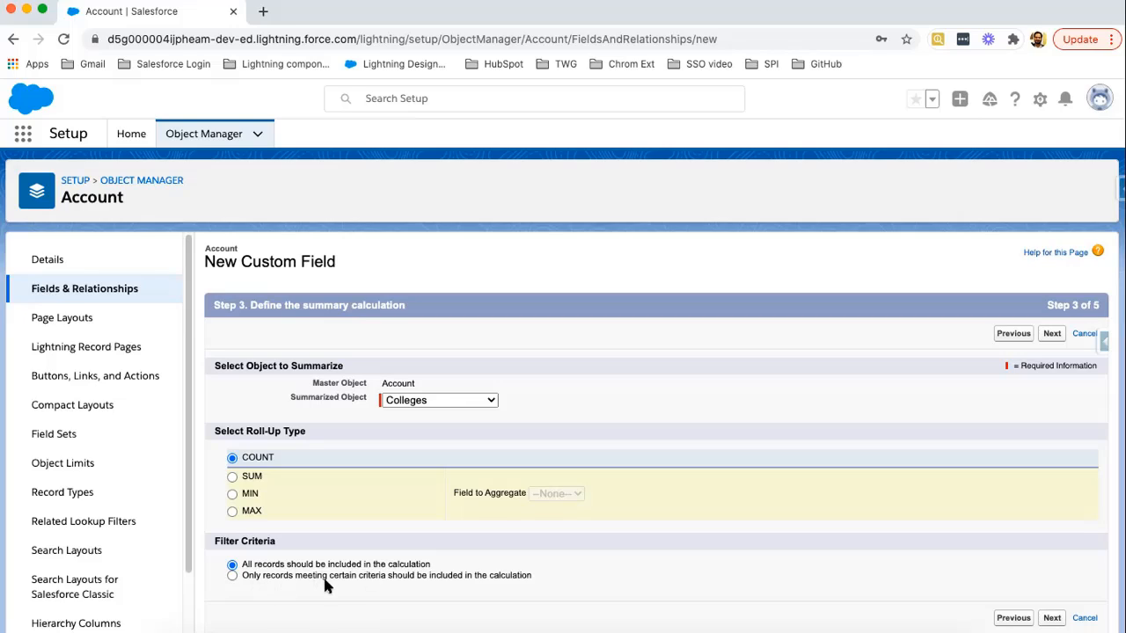
mouse_move(454, 584)
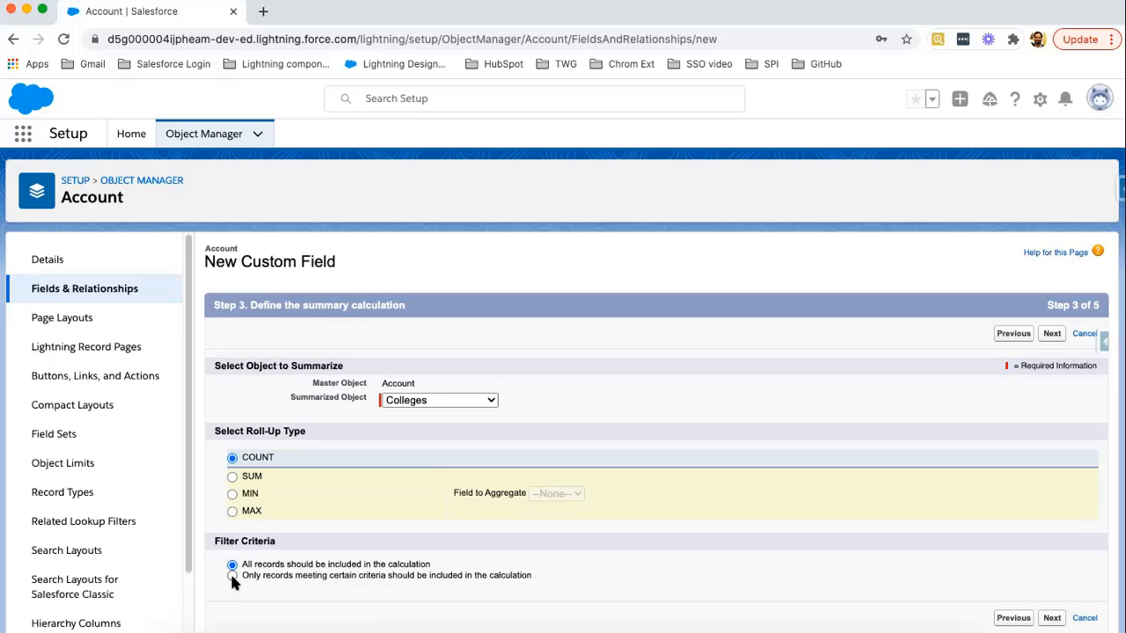
click(232, 575)
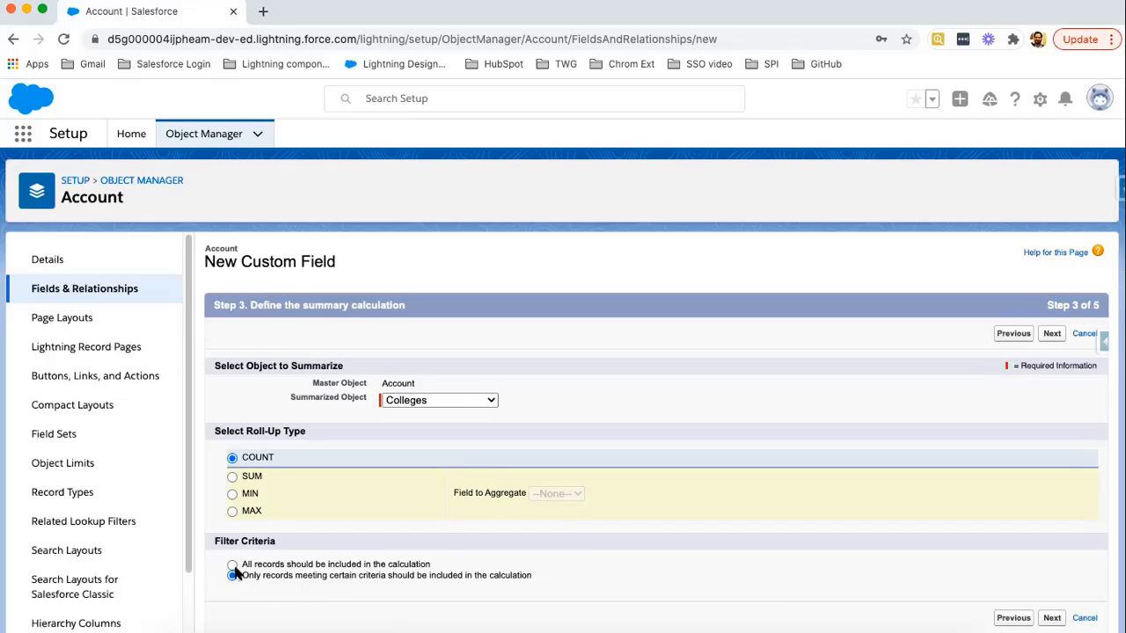
click(229, 575)
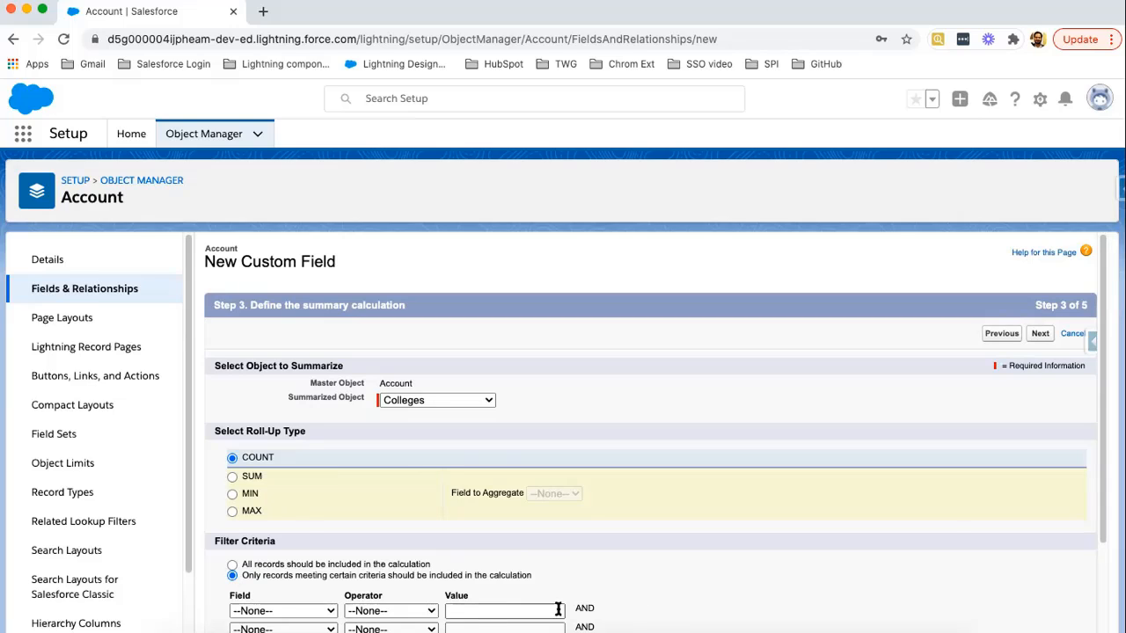
Try a filter row on the colleges' Phone field with an equals condition.
scroll(down, 3)
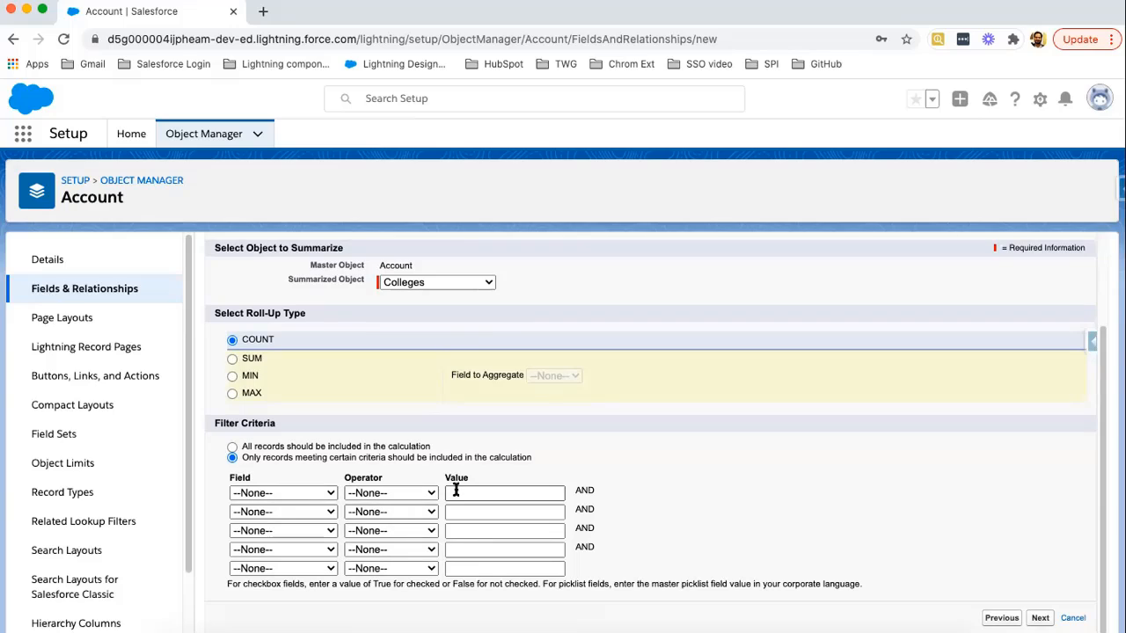
click(282, 492)
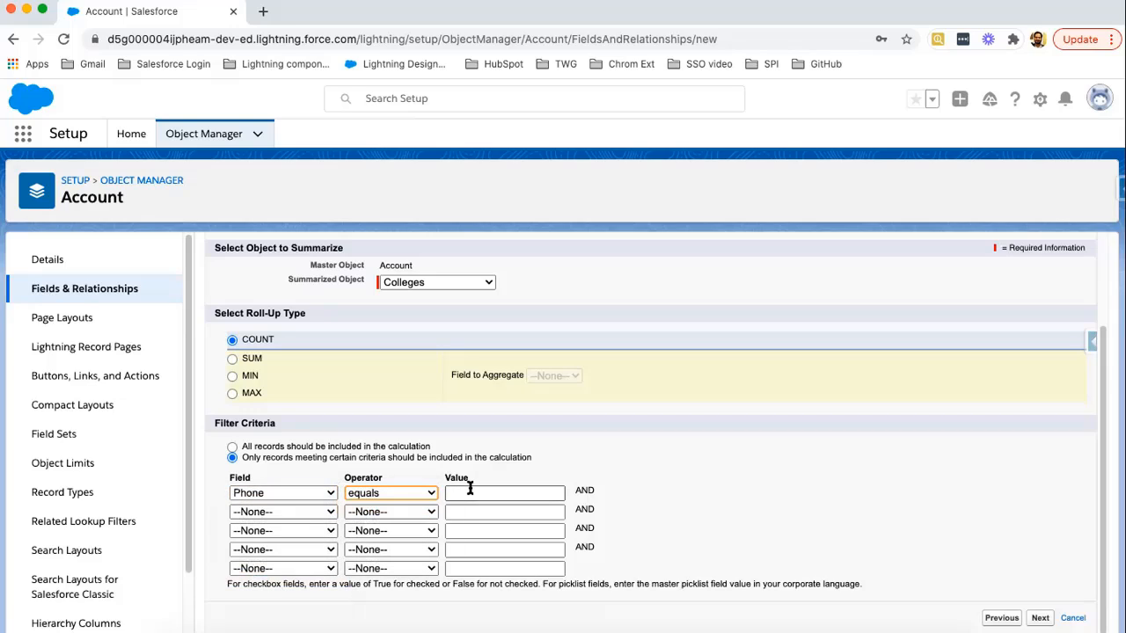
click(503, 493)
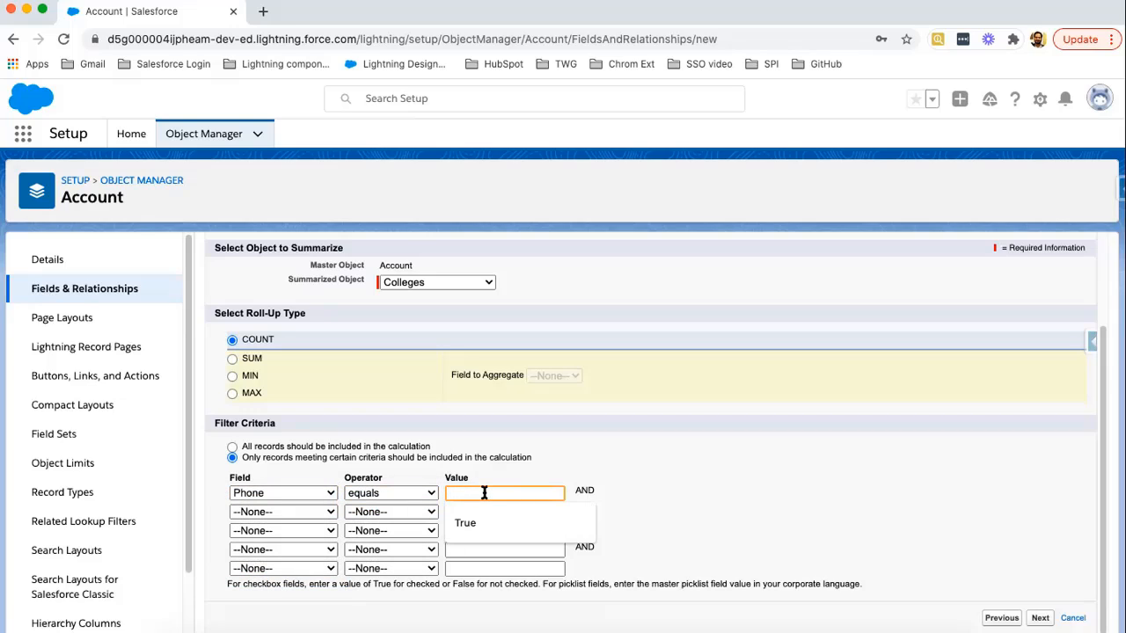
mouse_move(484, 492)
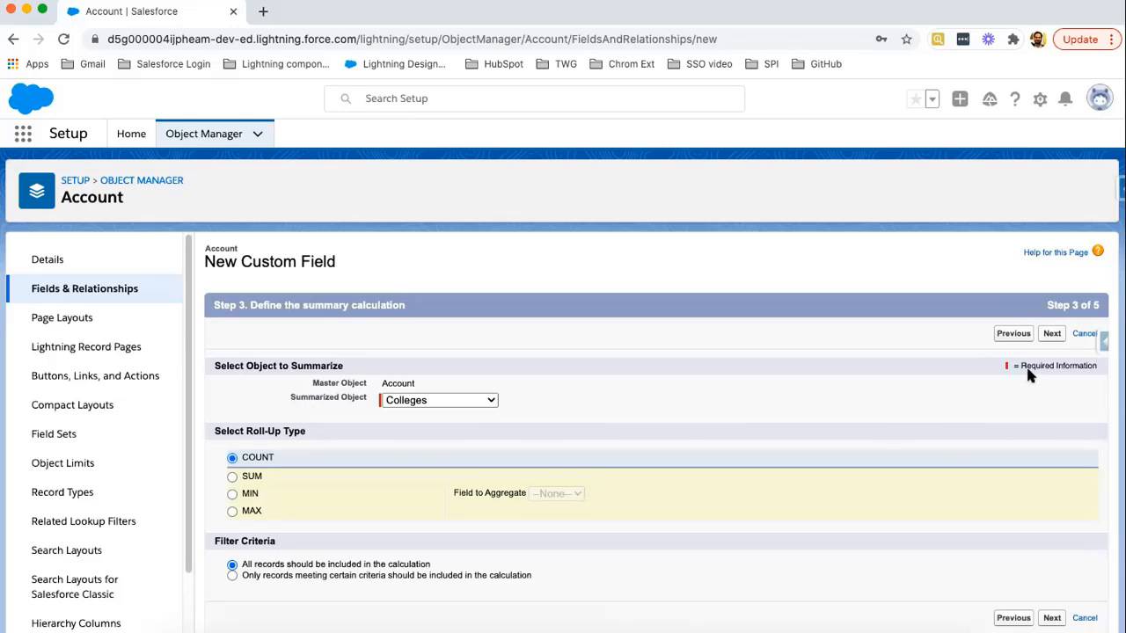
mouse_move(1052, 340)
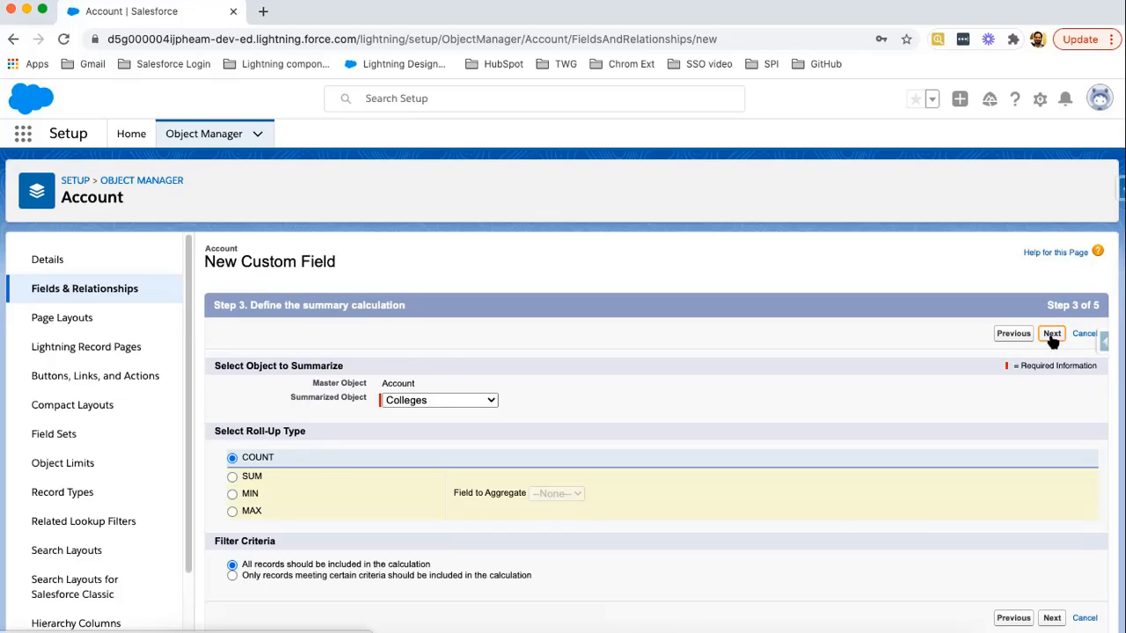
Advance to field-level security and mark the field visible to all profiles.
click(1052, 335)
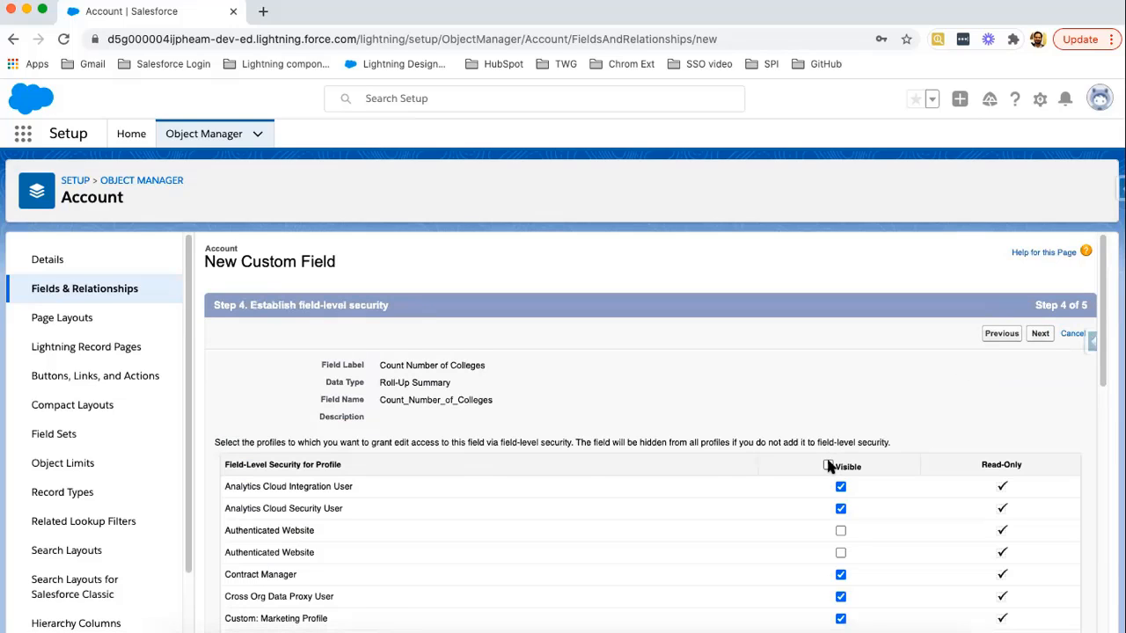
click(820, 464)
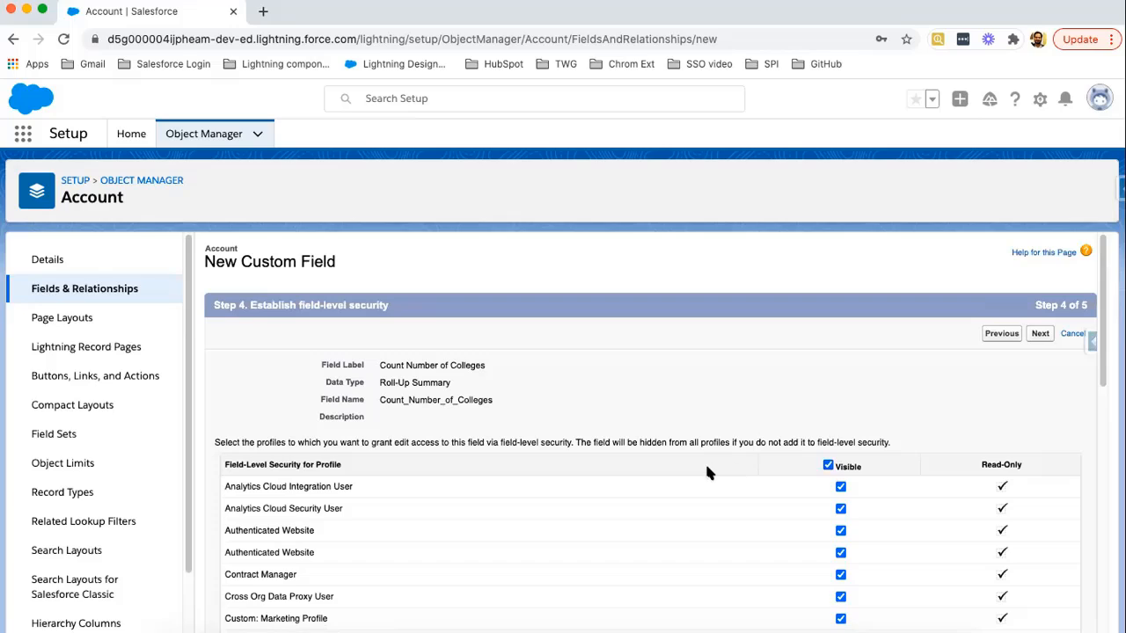
mouse_move(844, 466)
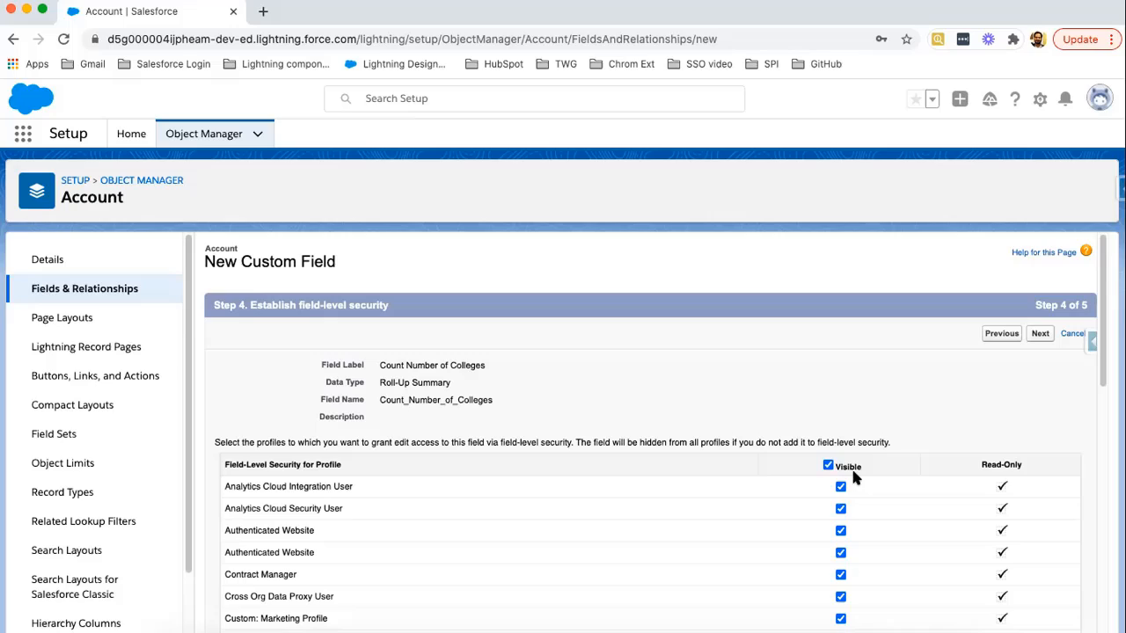
mouse_move(1020, 482)
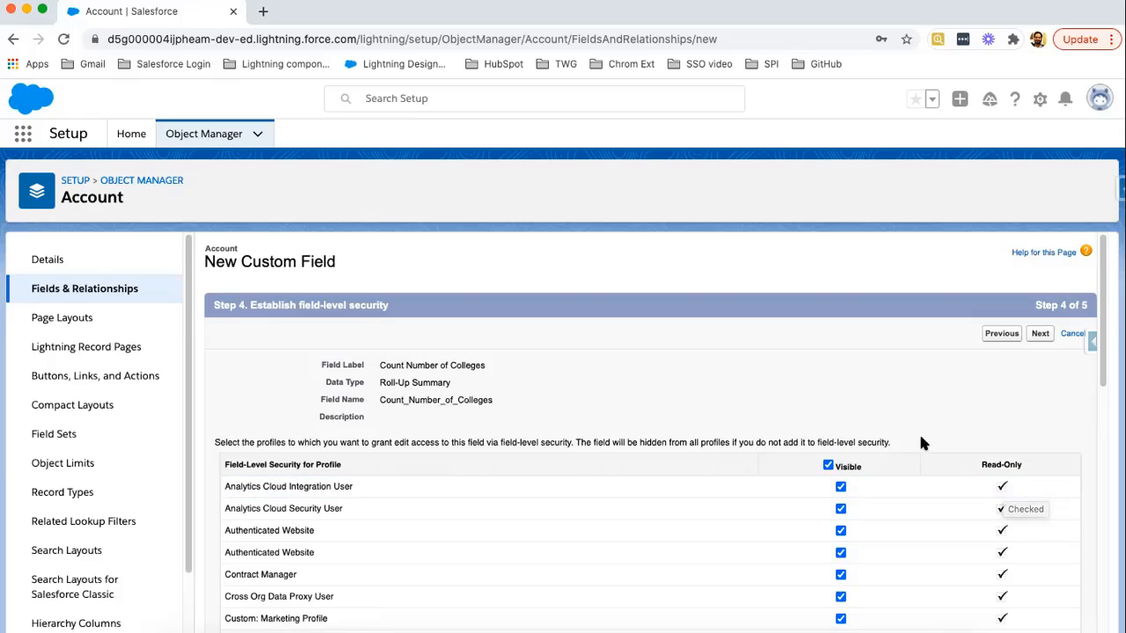
mouse_move(897, 429)
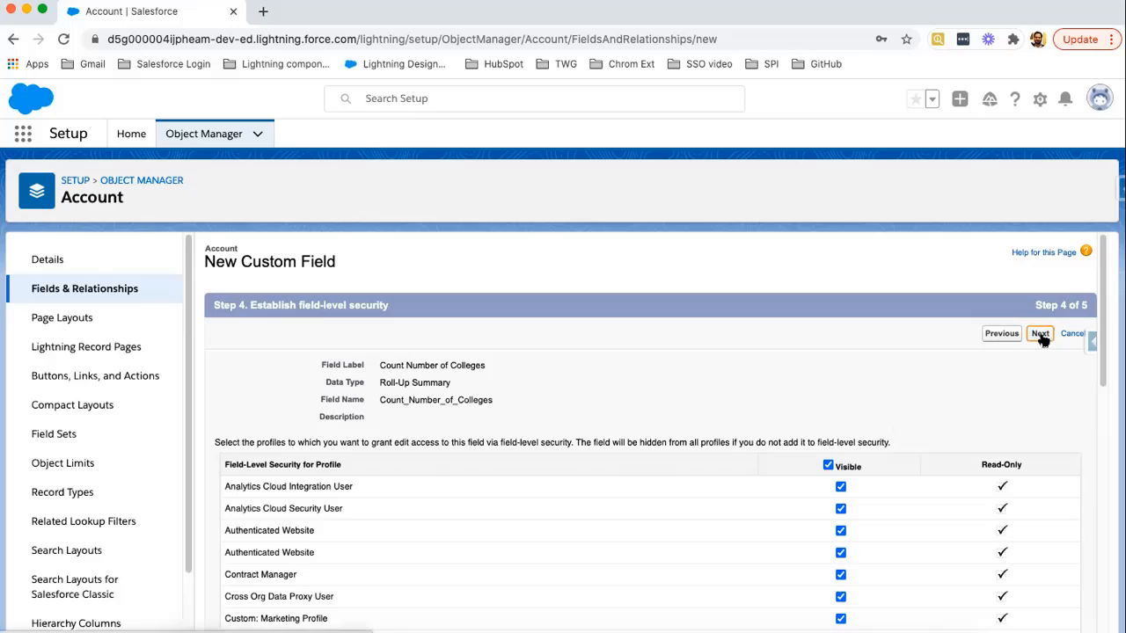
Keep all four Account page layouts selected and save the new roll-up field.
click(1043, 334)
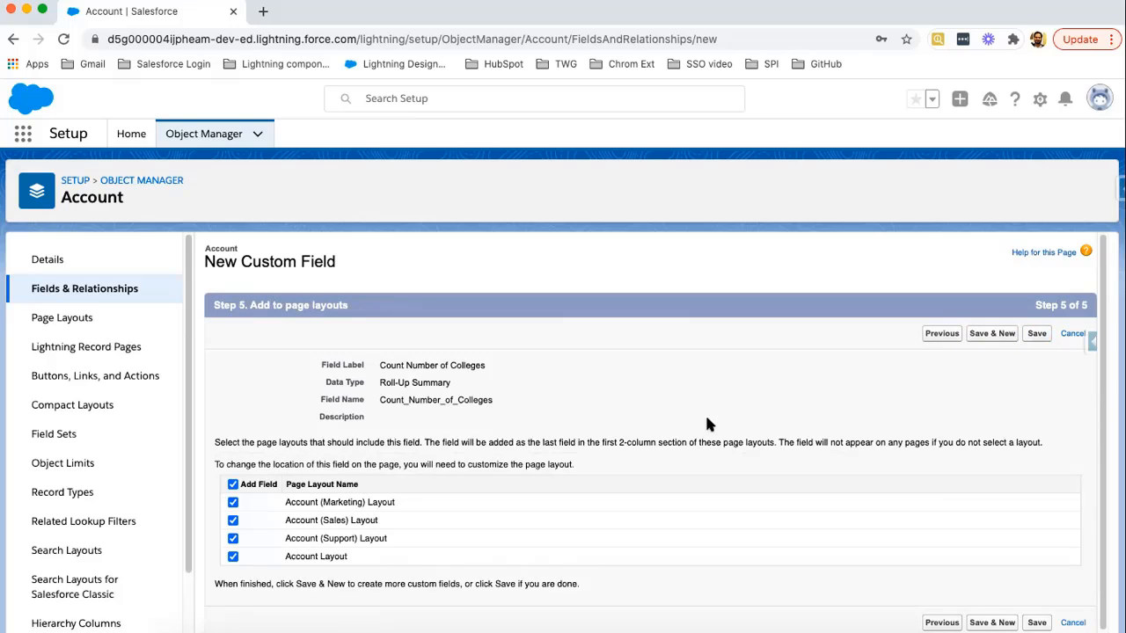
mouse_move(397, 521)
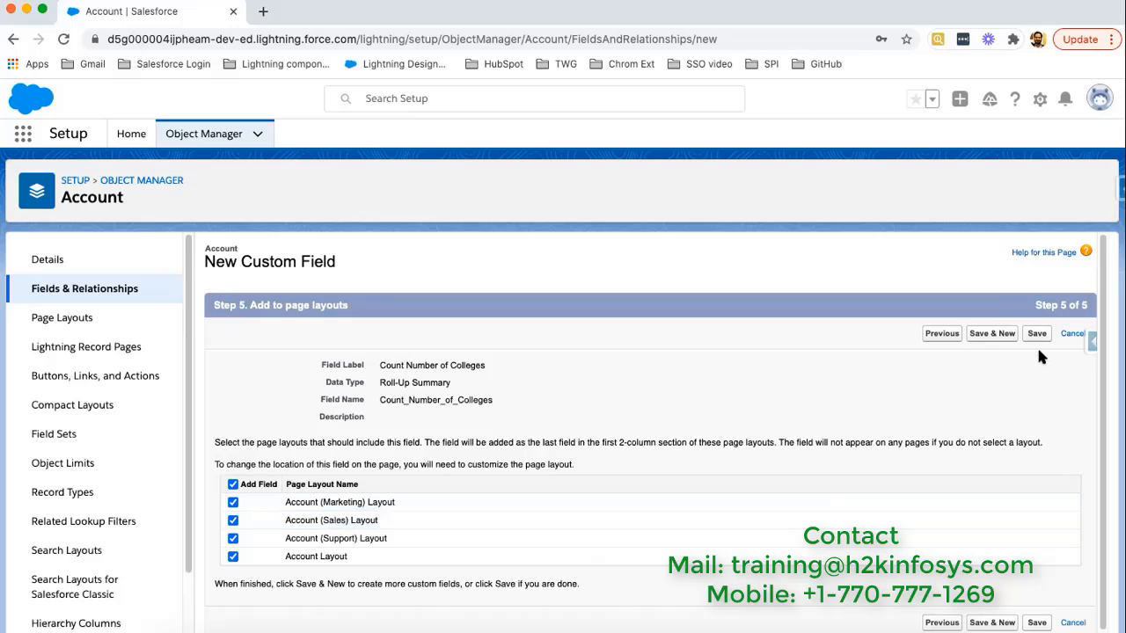
click(1049, 330)
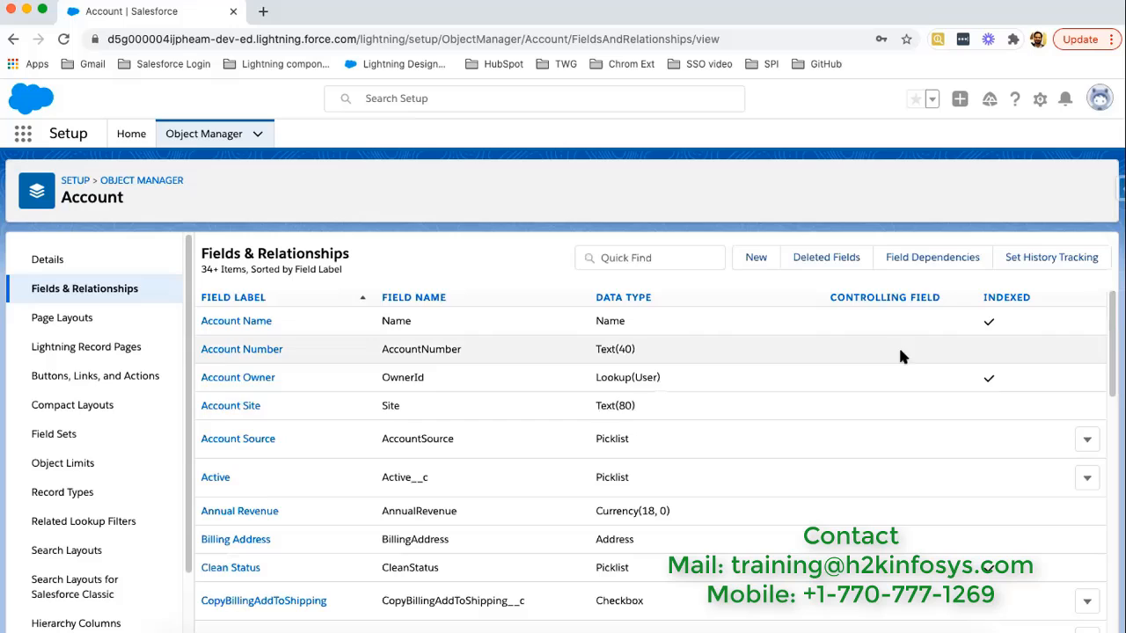
Filter Account's fields by 'count' to confirm the Roll-Up Summary (COUNT College) field exists.
click(650, 257)
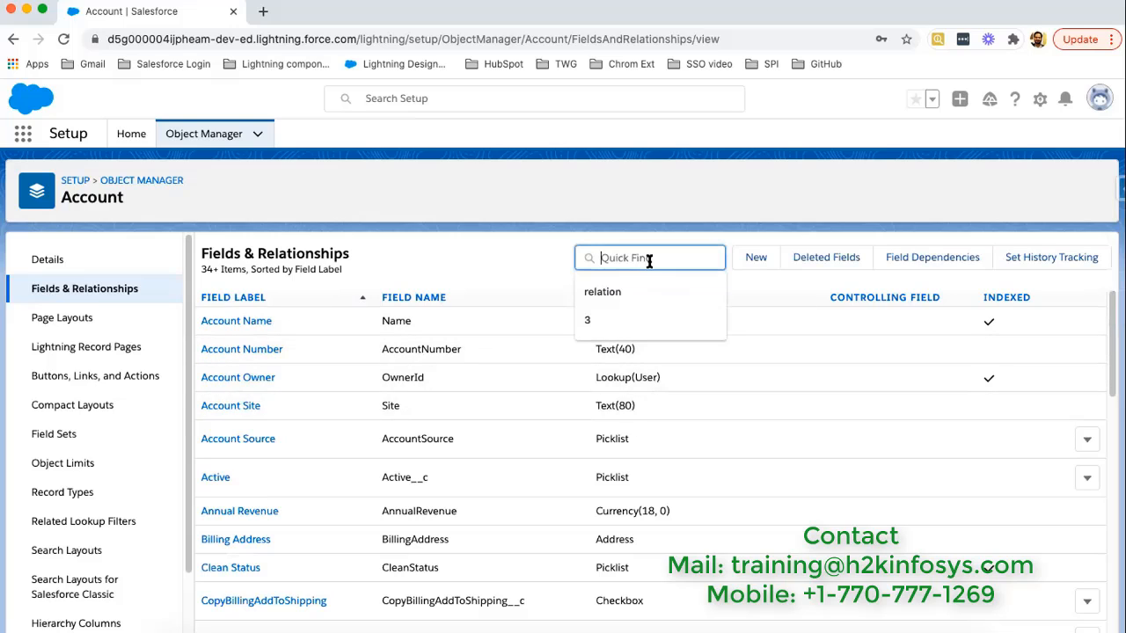
text(count)
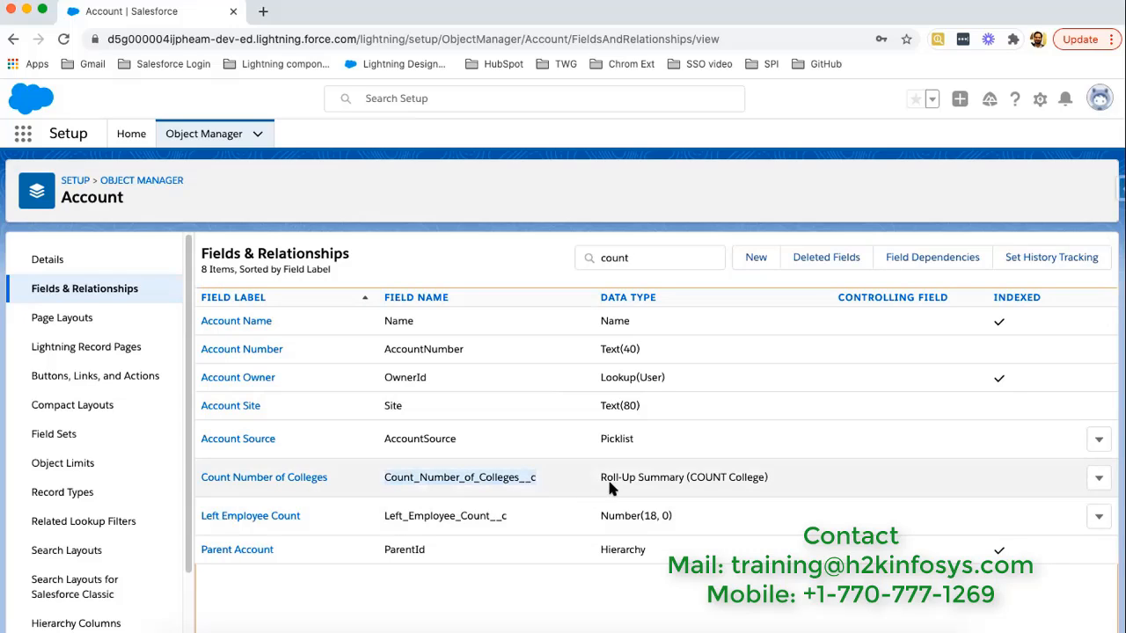
mouse_move(778, 482)
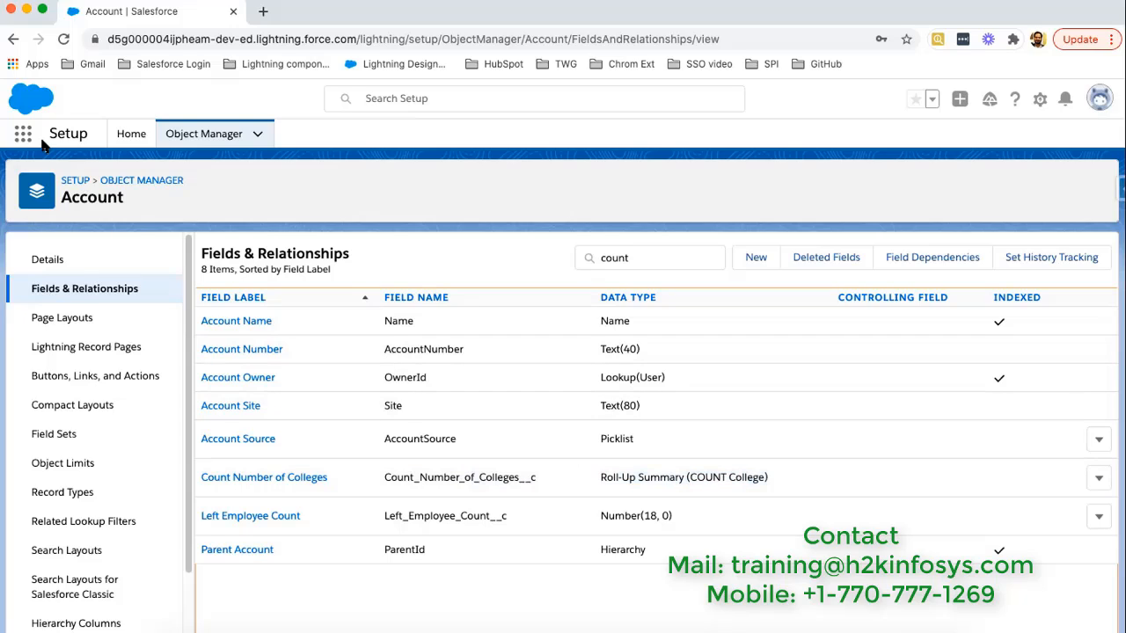
Search the App Launcher for 'sales' and open the Sales app in a new tab.
click(21, 133)
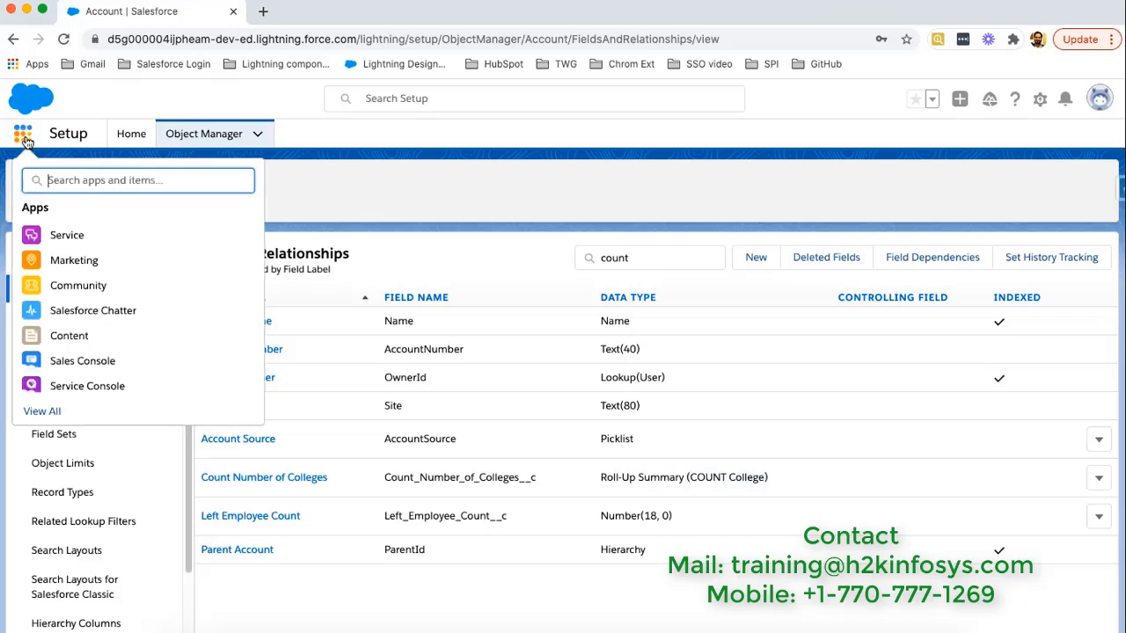
text(sales)
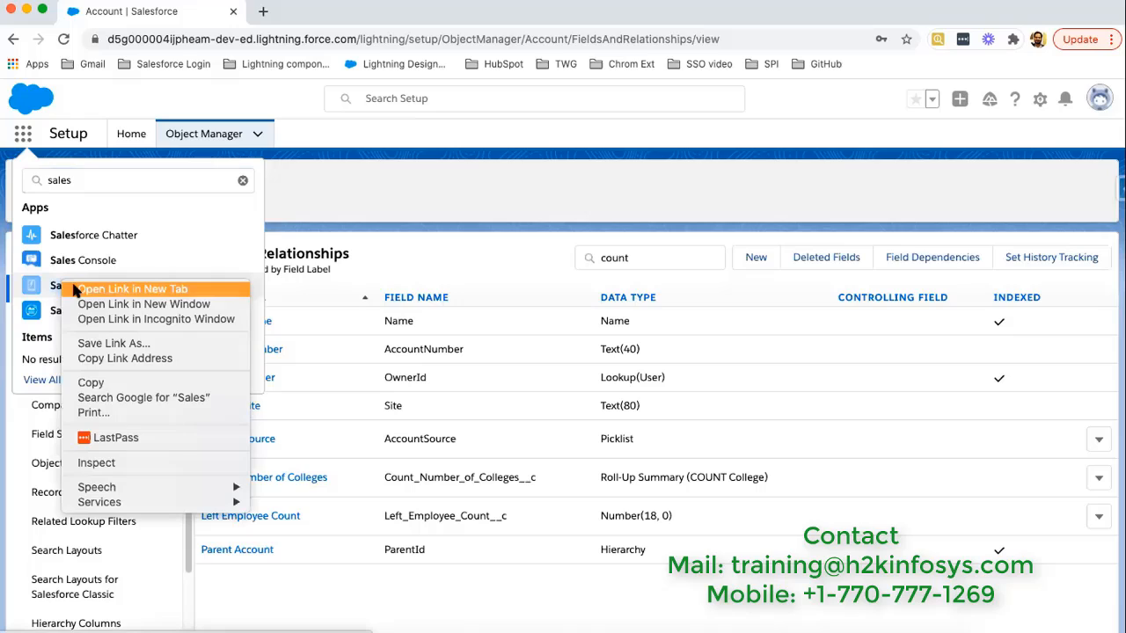
click(134, 288)
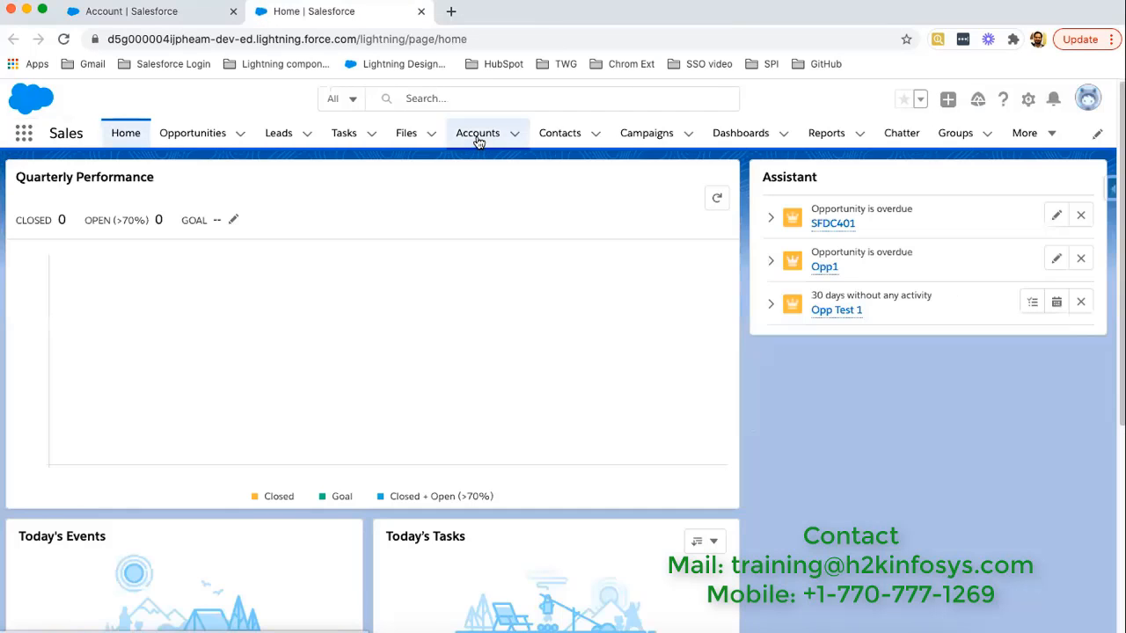
Open account Test Acc REST API 2 and check Count Number of Colleges shows 0 in Details.
click(477, 133)
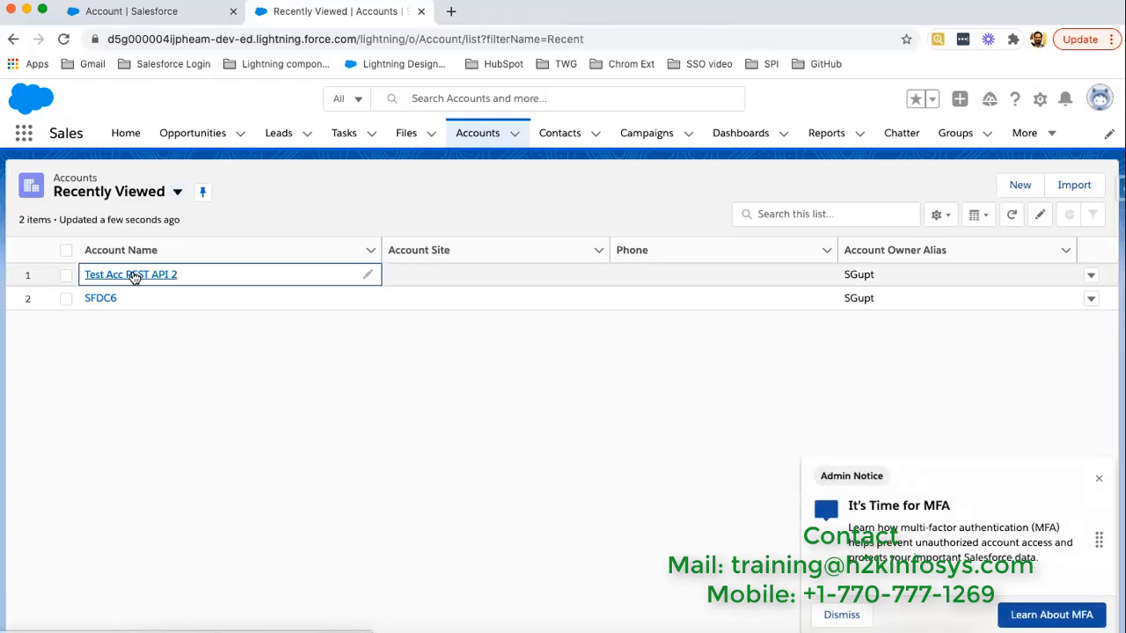
click(130, 274)
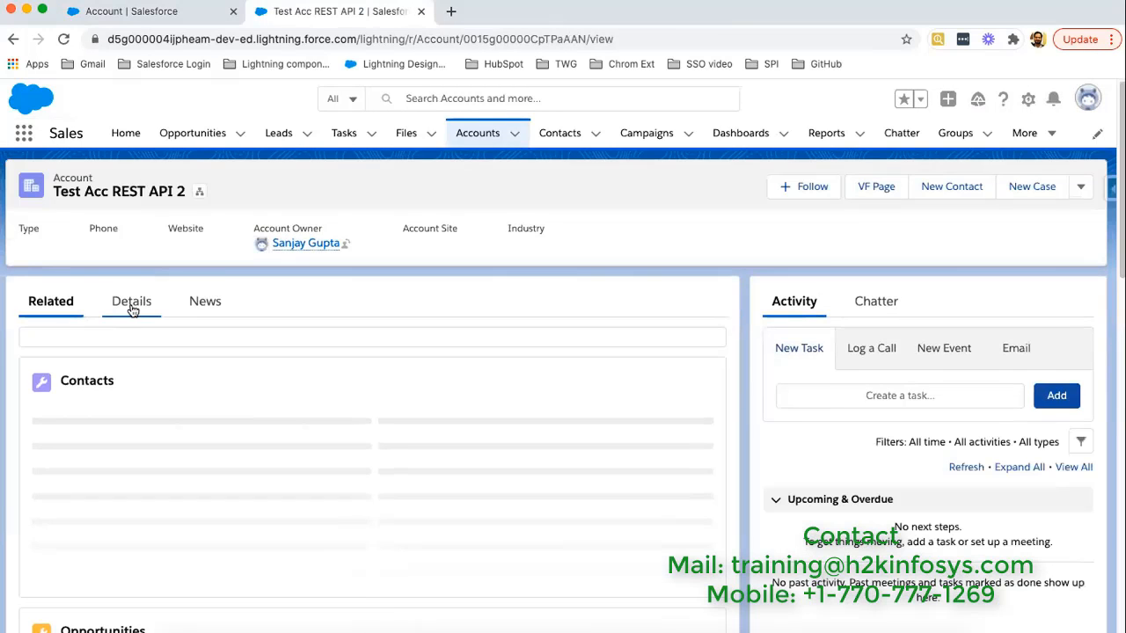
click(130, 301)
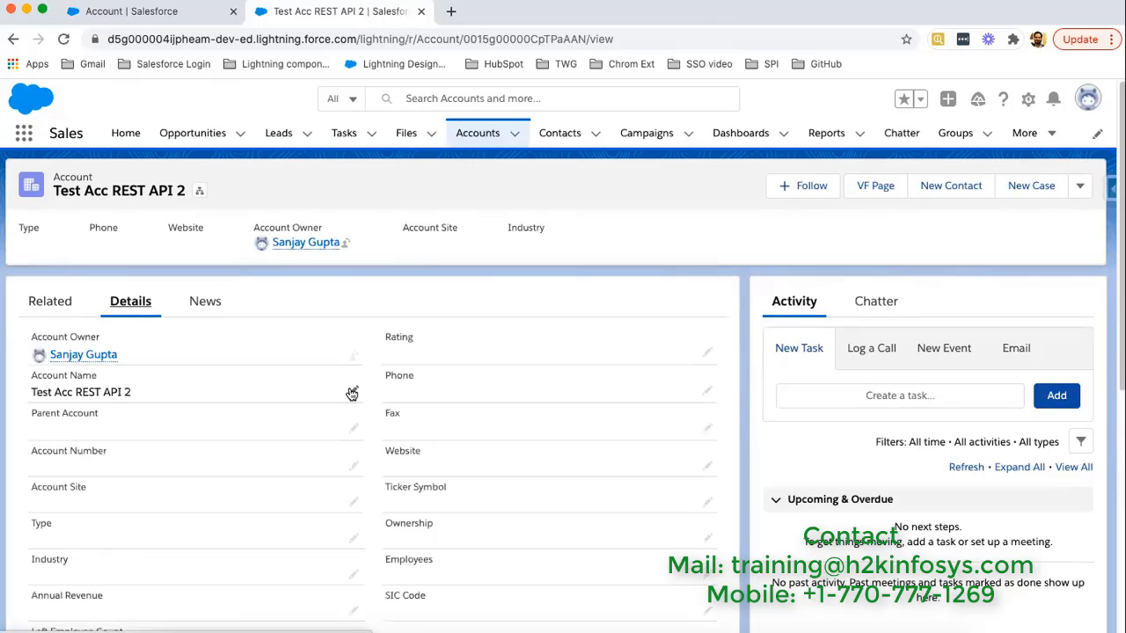
scroll(down, 3)
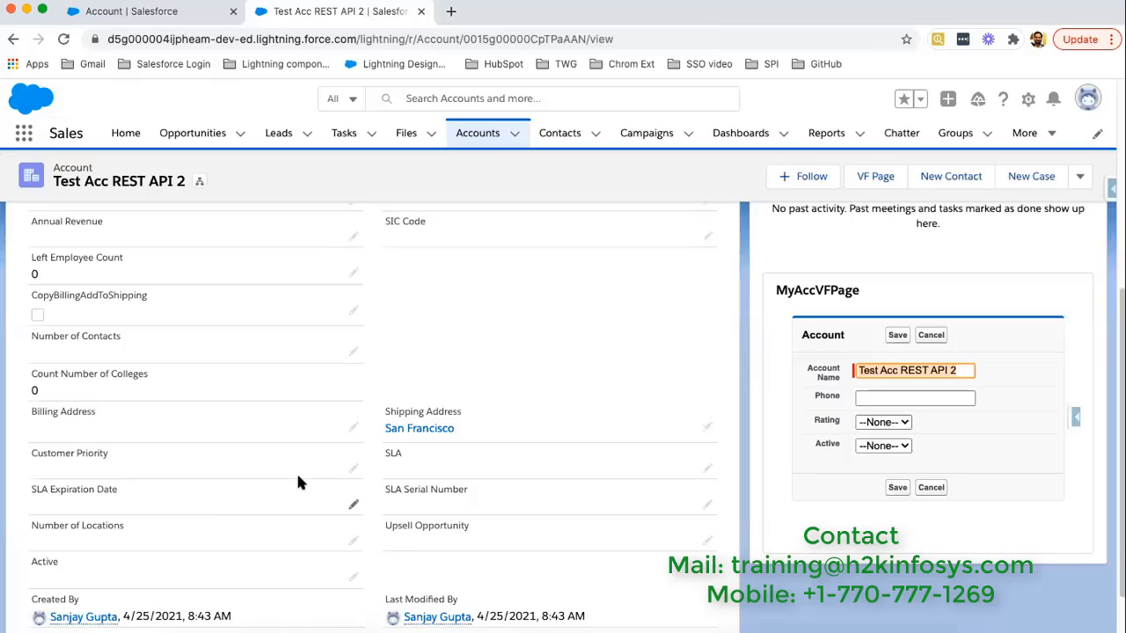
mouse_move(28, 375)
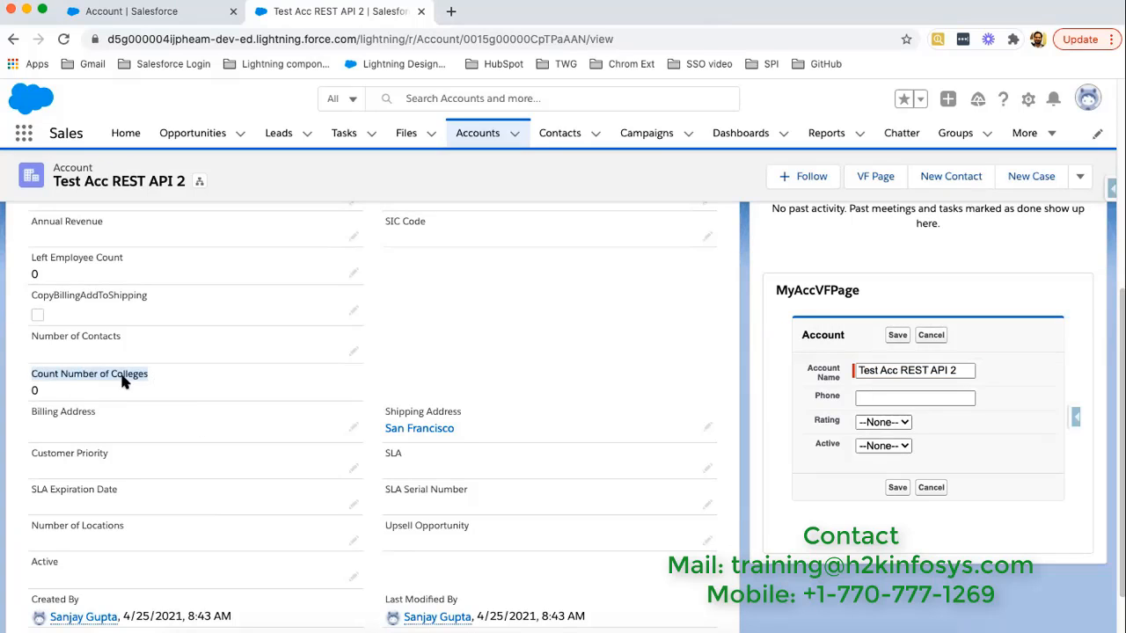
scroll(down, 3)
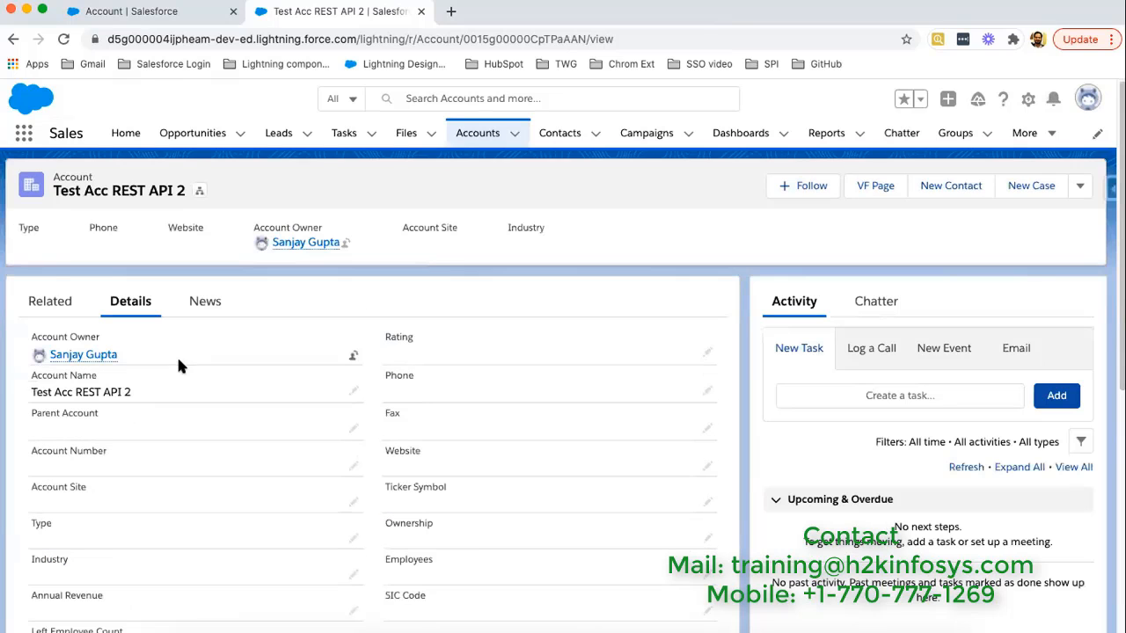
Switch to the Related lists and bring the empty Colleges list into view.
click(50, 301)
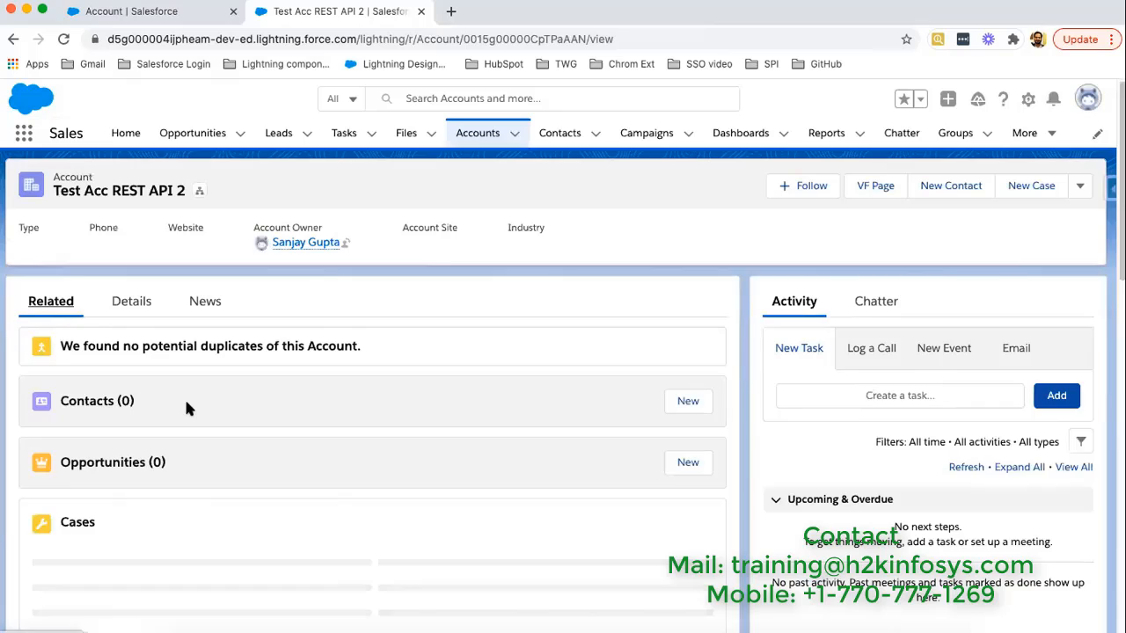
scroll(down, 3)
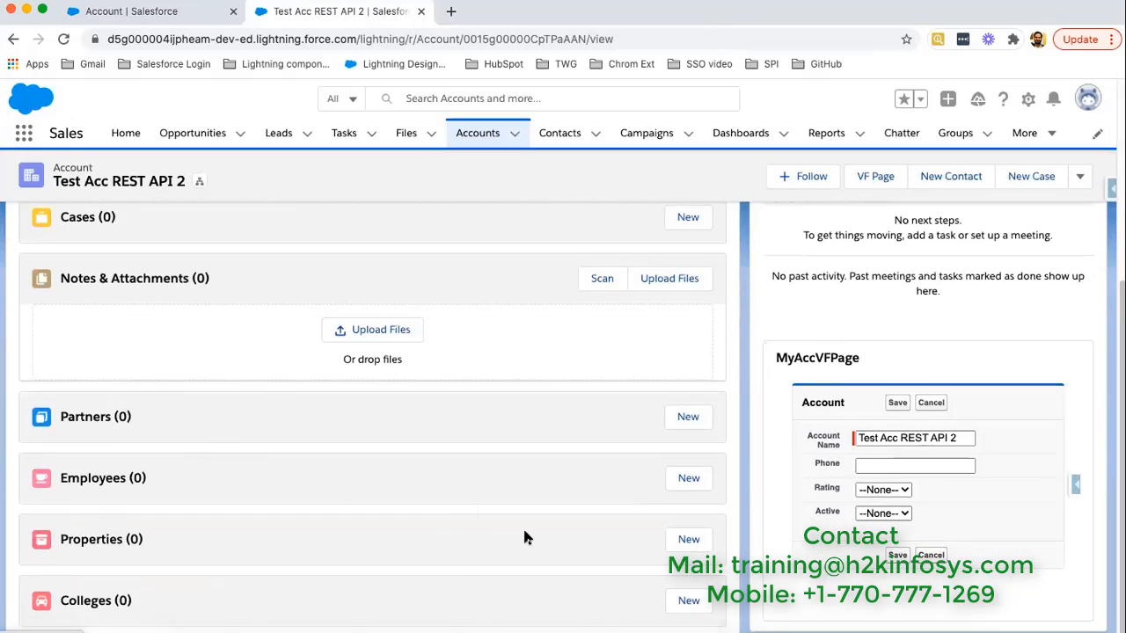
mouse_move(651, 602)
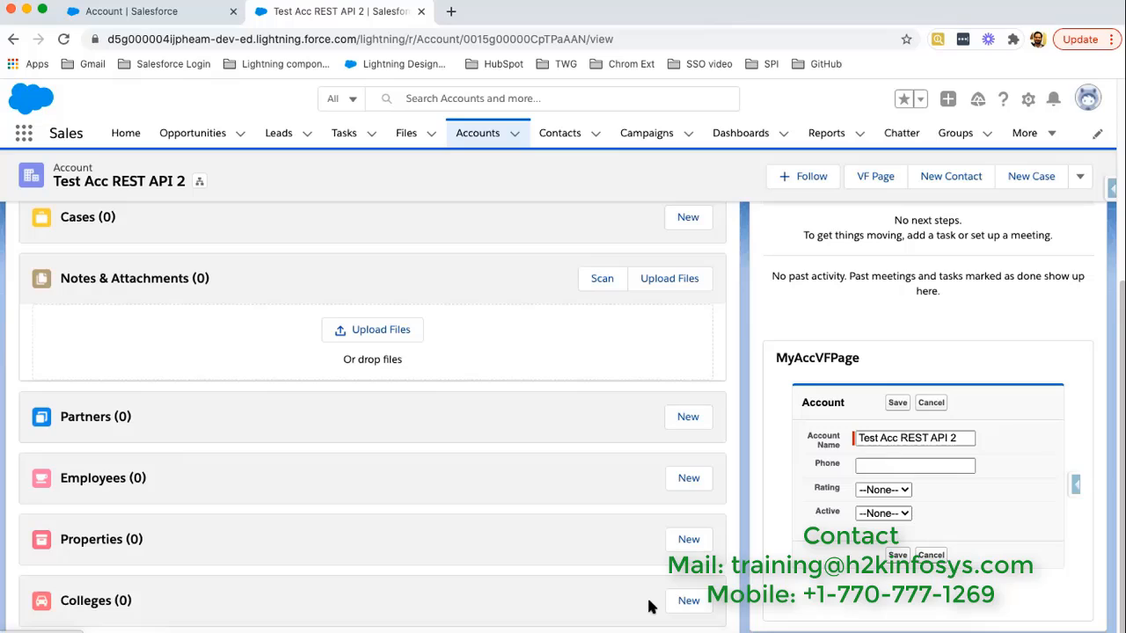
mouse_move(676, 602)
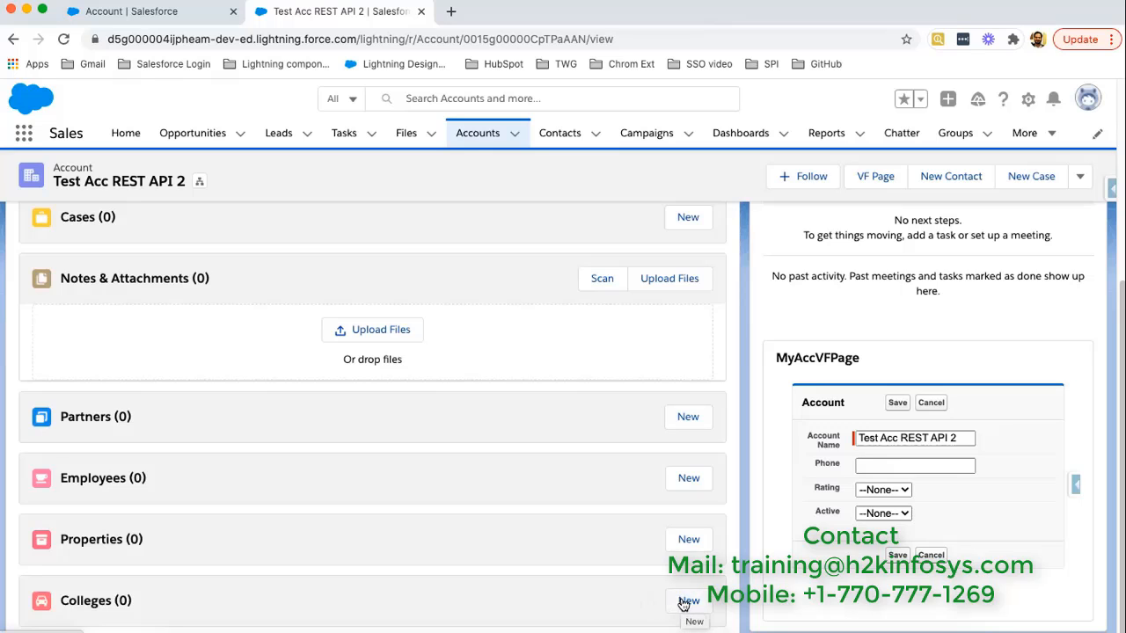
Create a new college ABCD1 with phone 123456 on the Test Acc REST API 2 account.
click(688, 601)
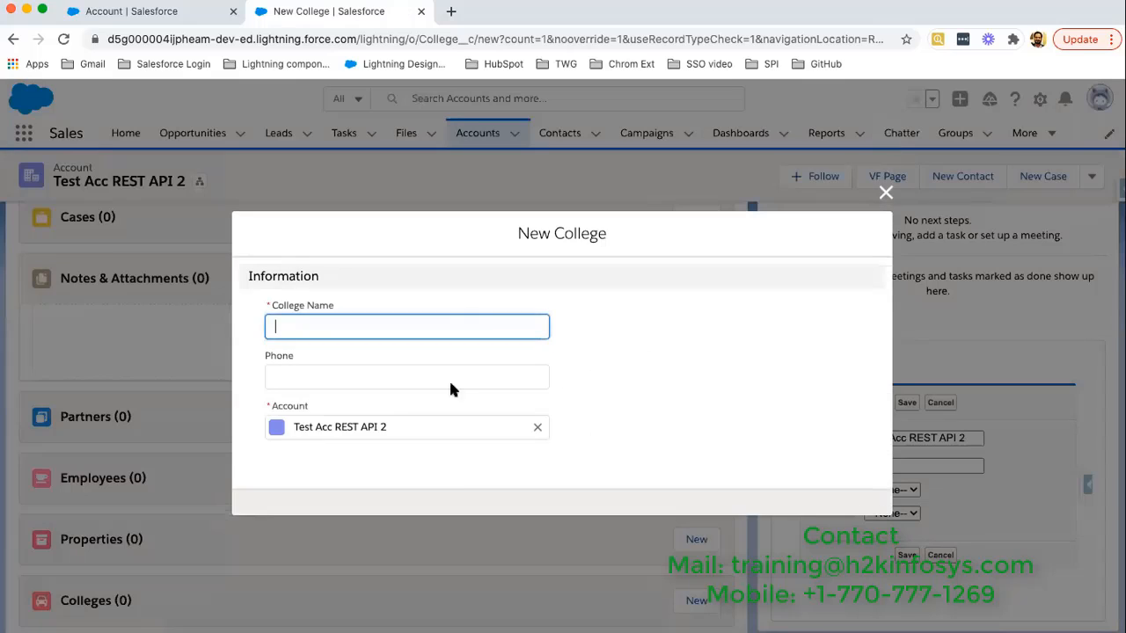
click(635, 489)
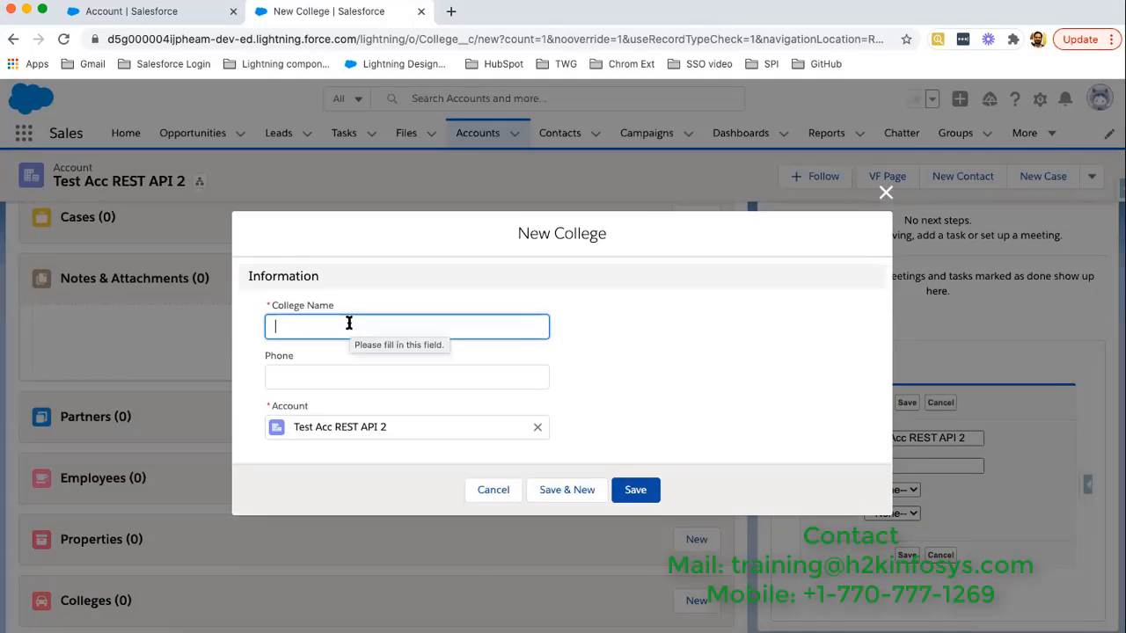
text(ABCD1)
click(407, 377)
text(123456)
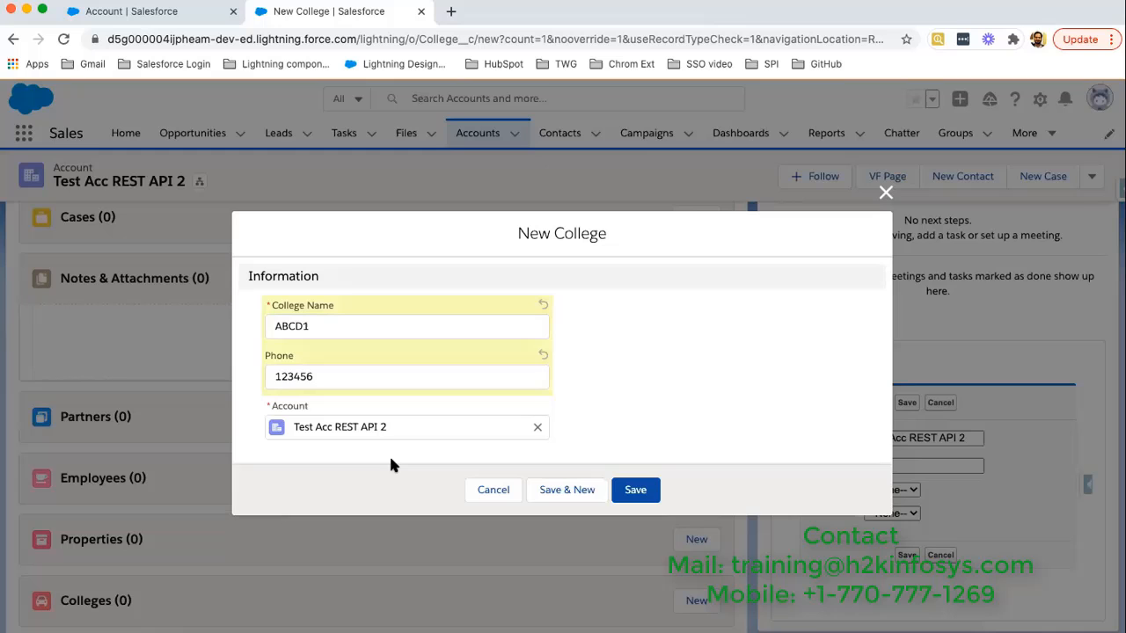
click(635, 489)
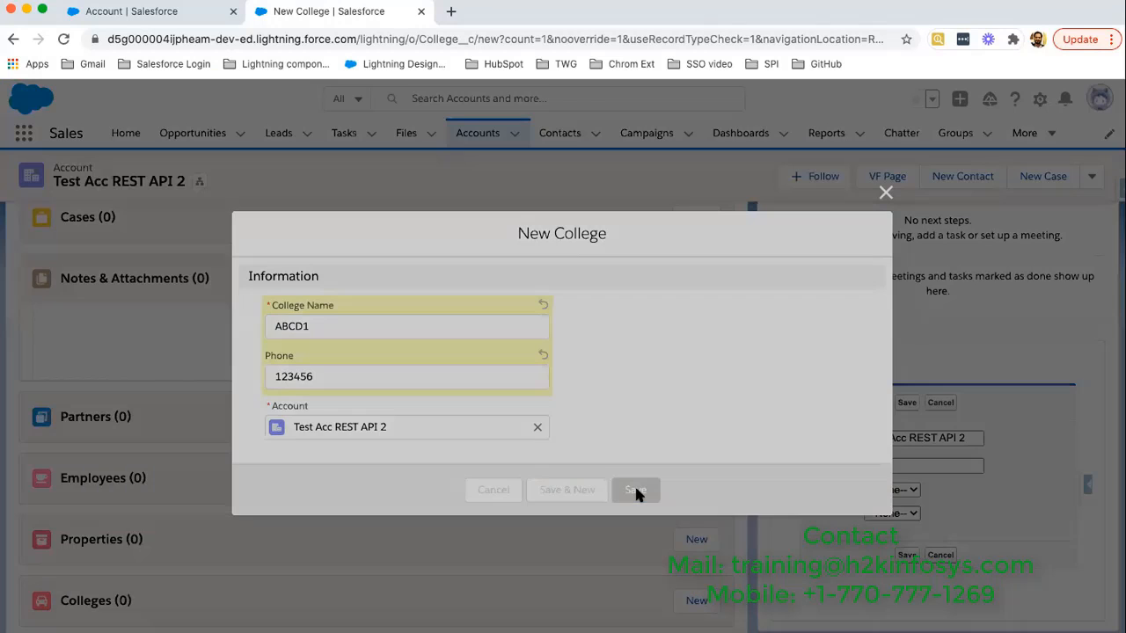
click(635, 489)
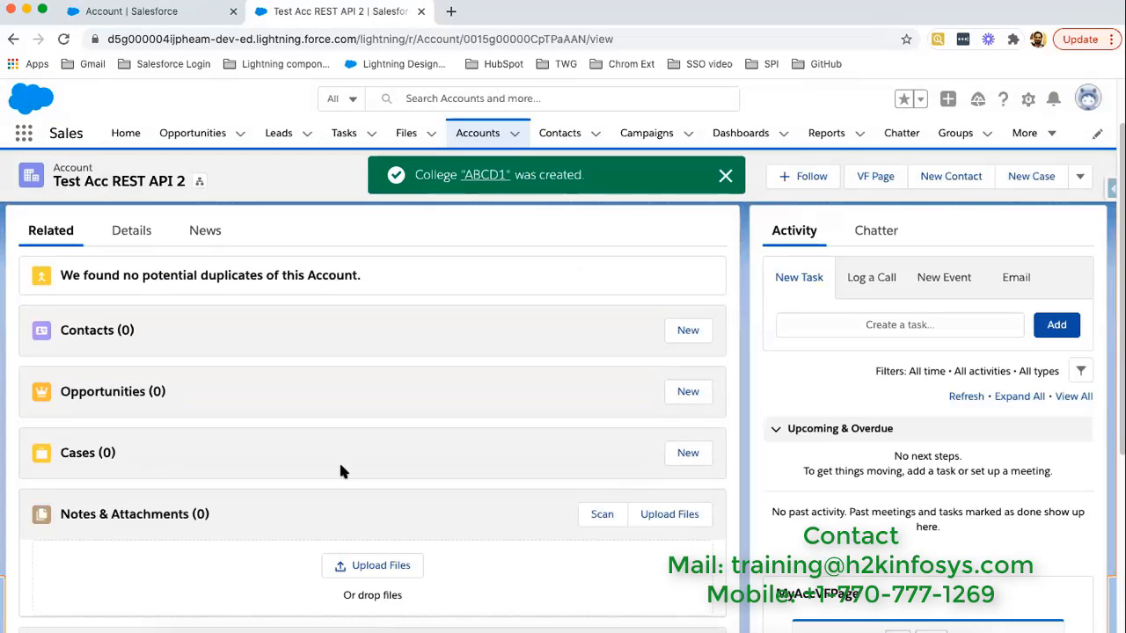
Locate the Count Number of Colleges field on the account's Details view, now reading 1.
scroll(down, 3)
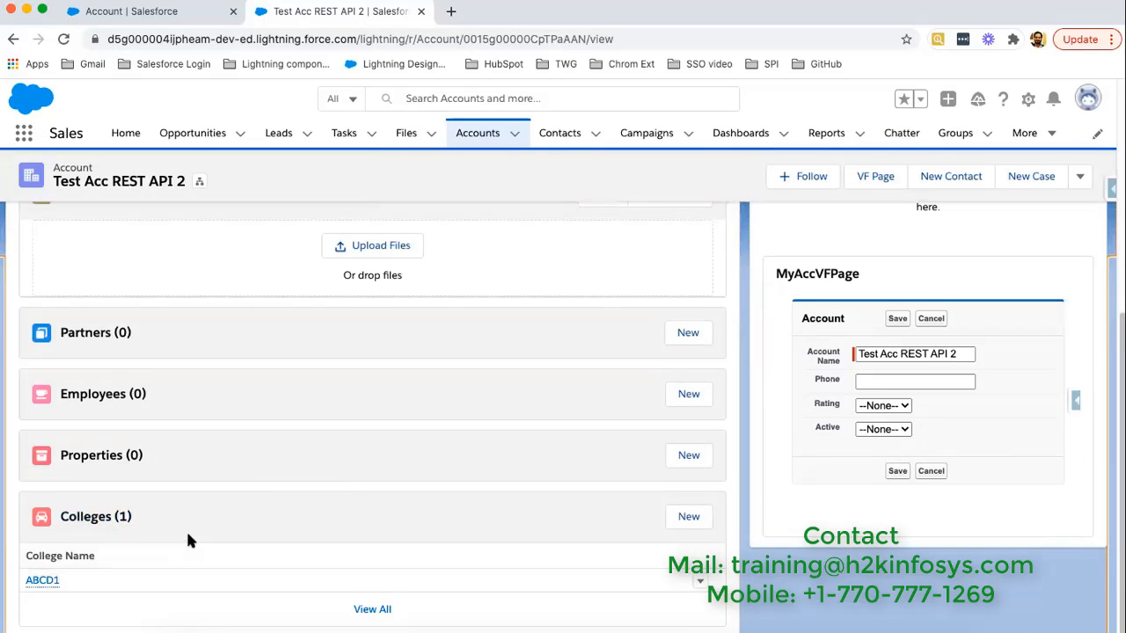
click(130, 301)
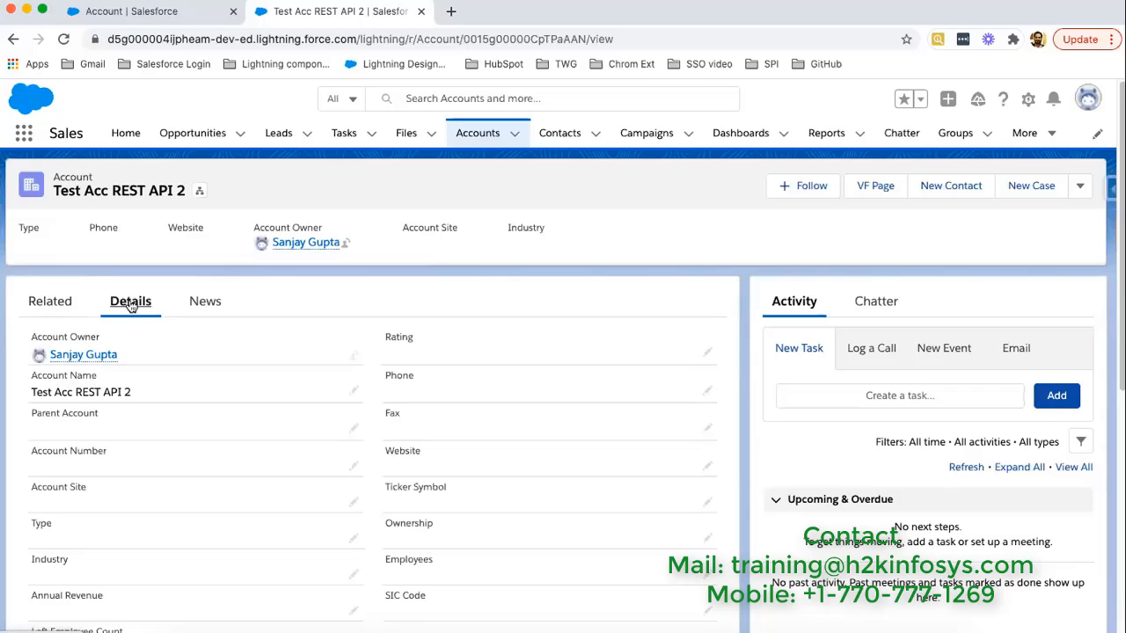
scroll(down, 3)
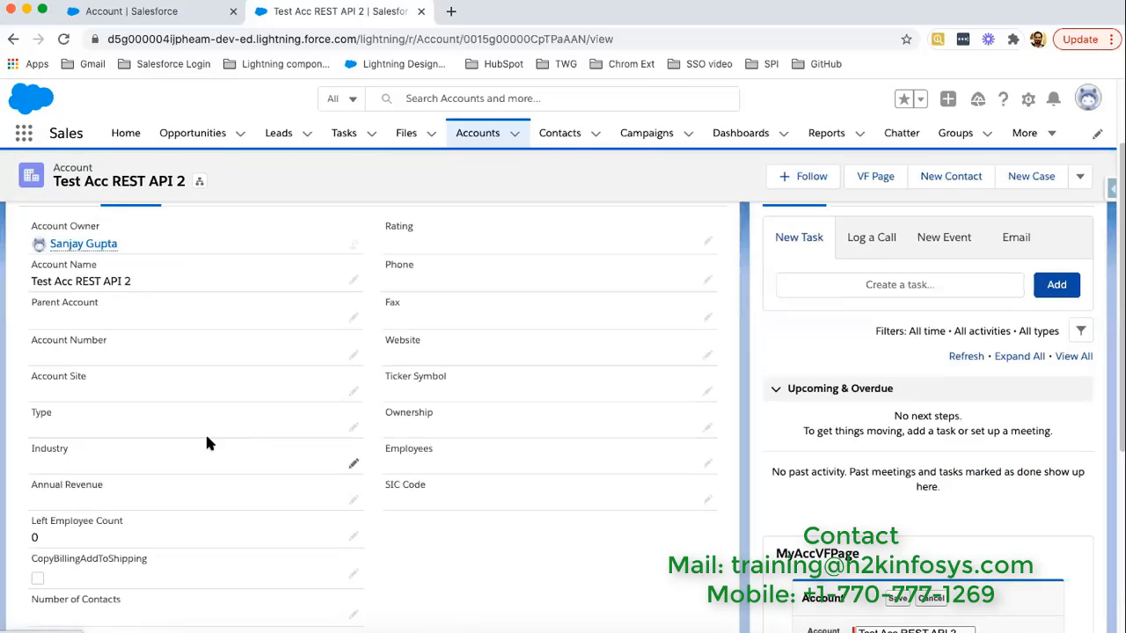
scroll(down, 3)
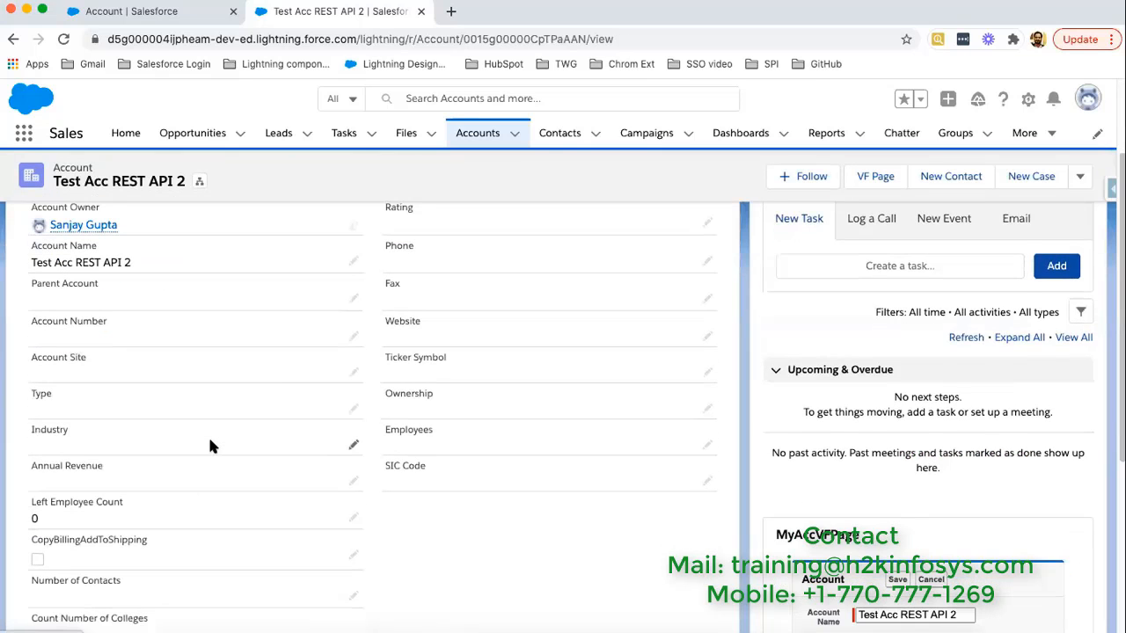
scroll(down, 3)
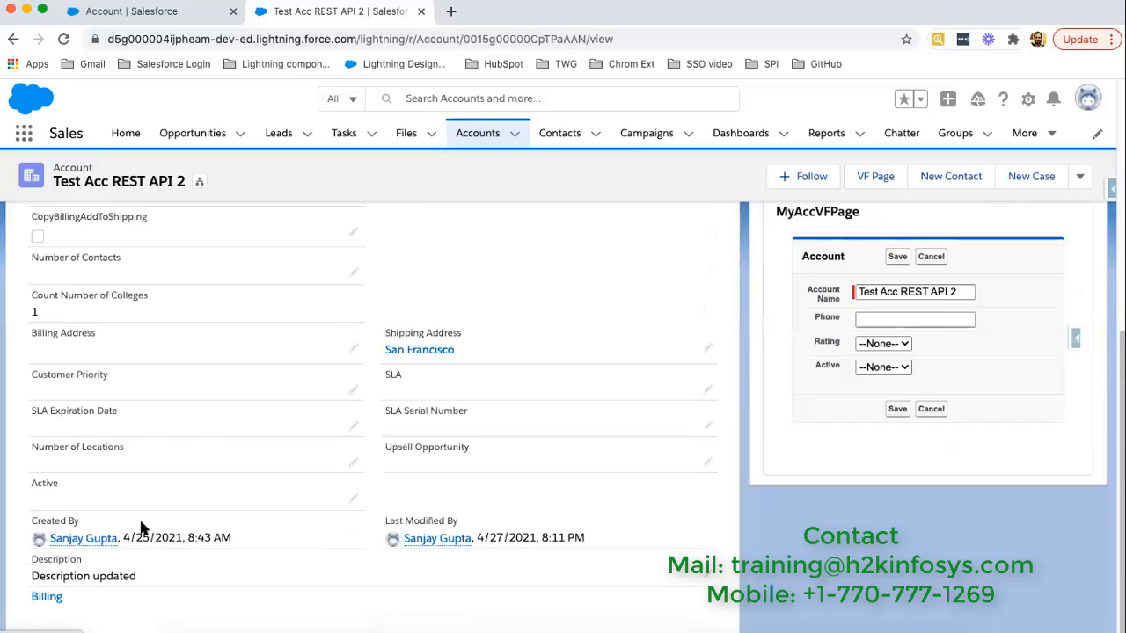
mouse_move(32, 295)
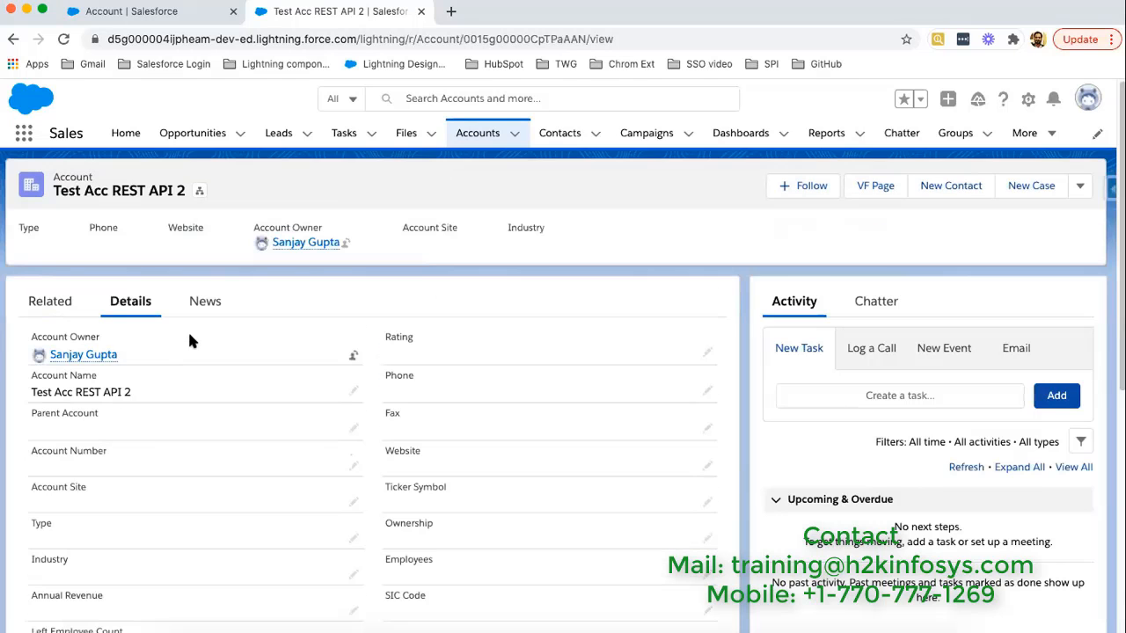
Bring up the Count Number of Colleges field on Account in Object Manager and start editing it.
click(49, 300)
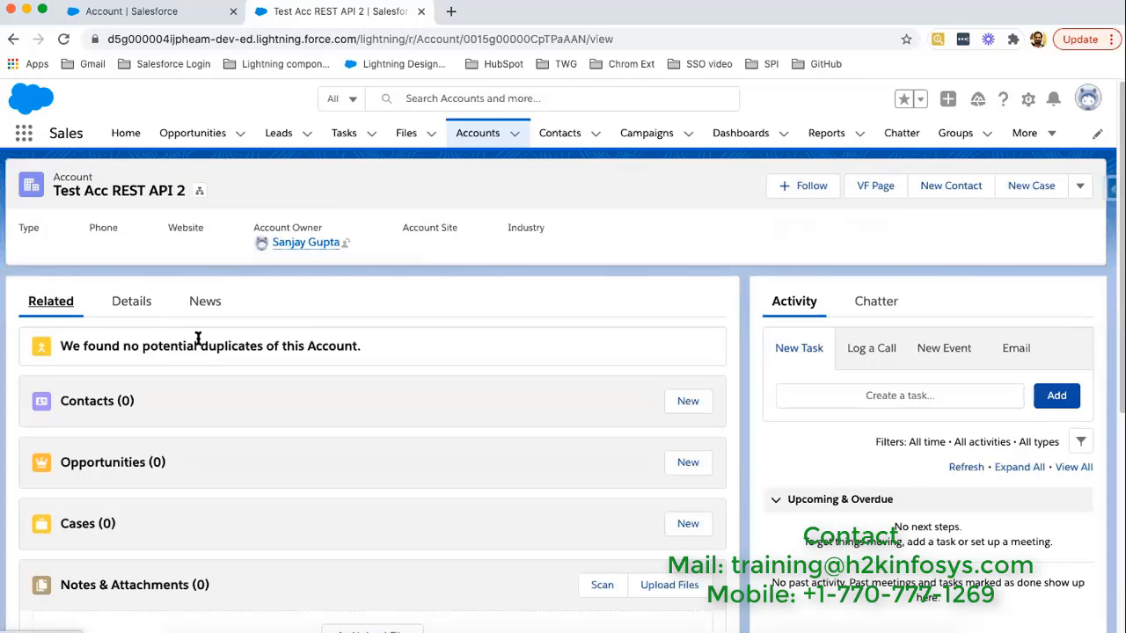
mouse_move(391, 508)
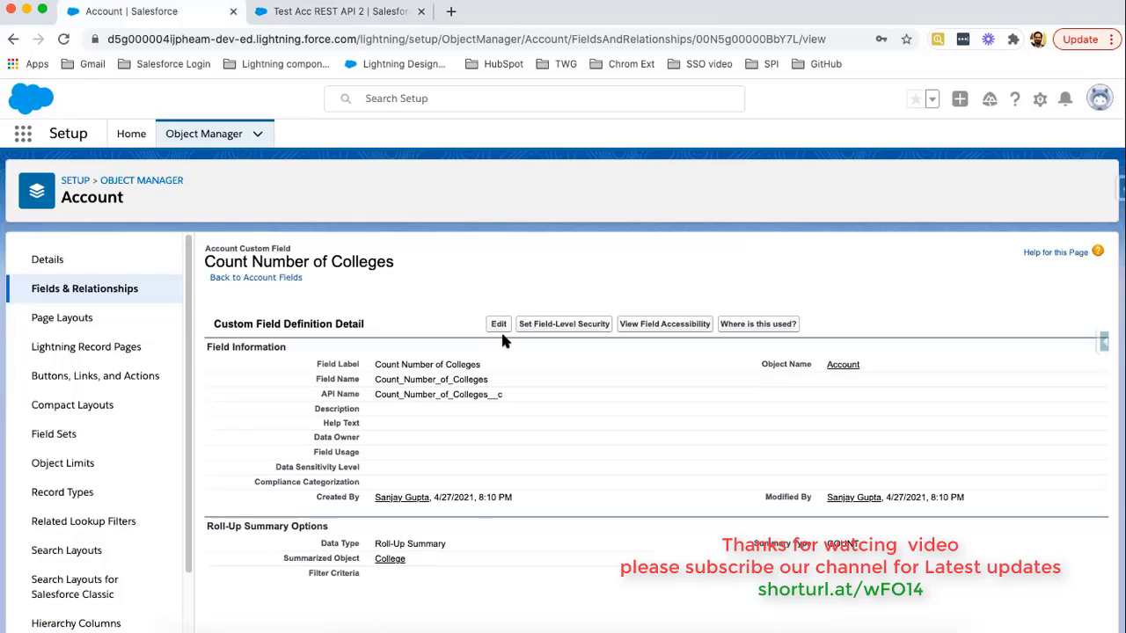
click(498, 324)
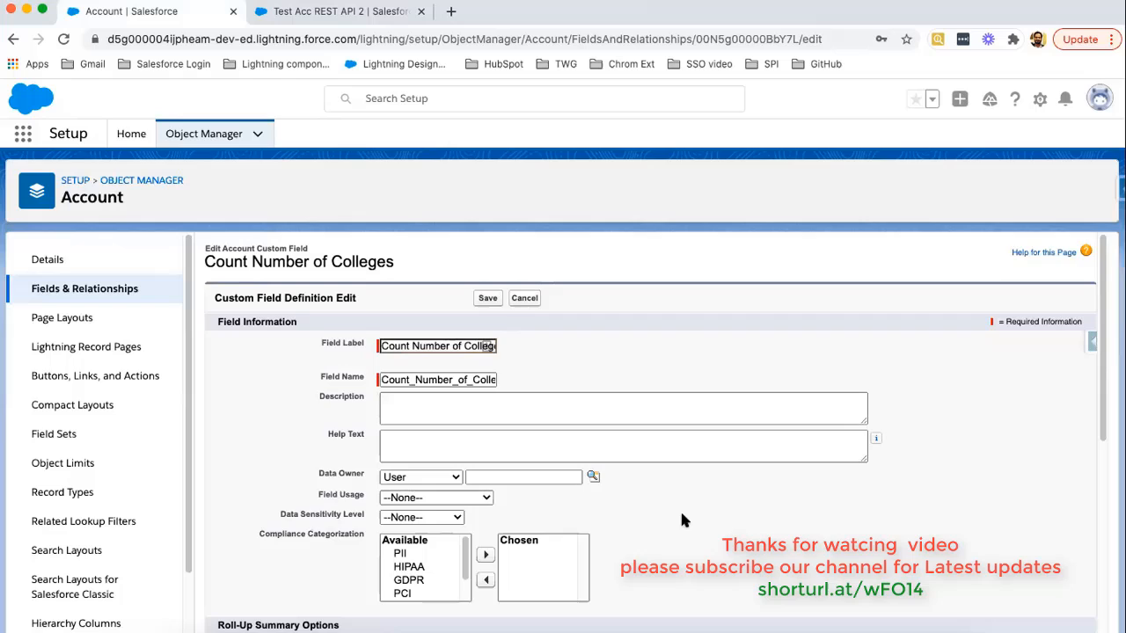
Switch the Select Roll-Up Type from COUNT to SUM without saving.
scroll(down, 3)
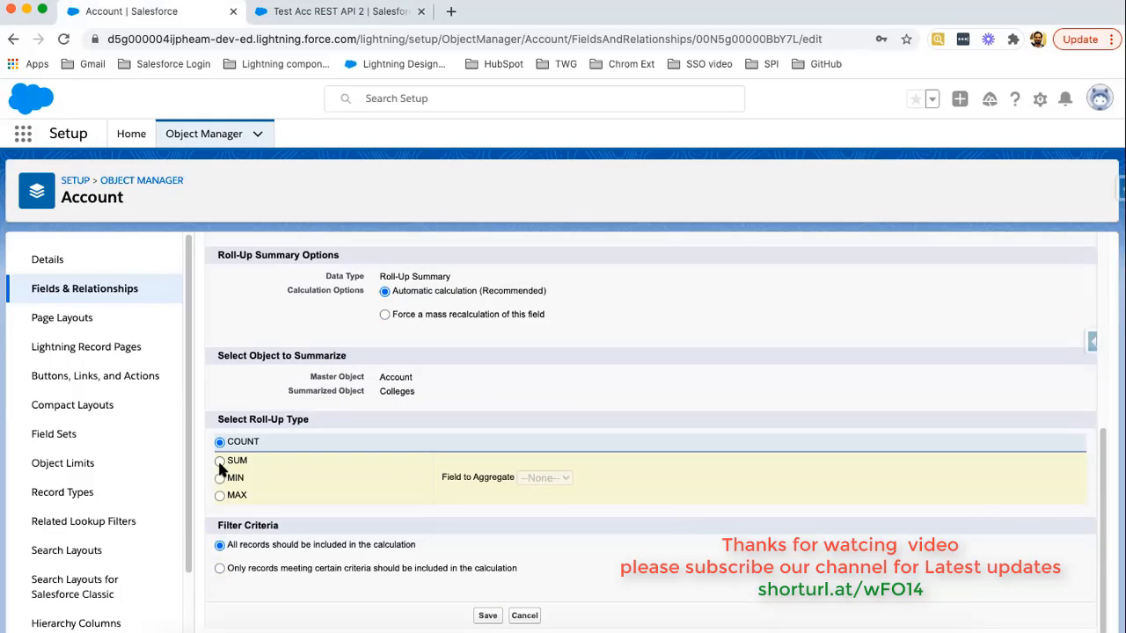
click(218, 461)
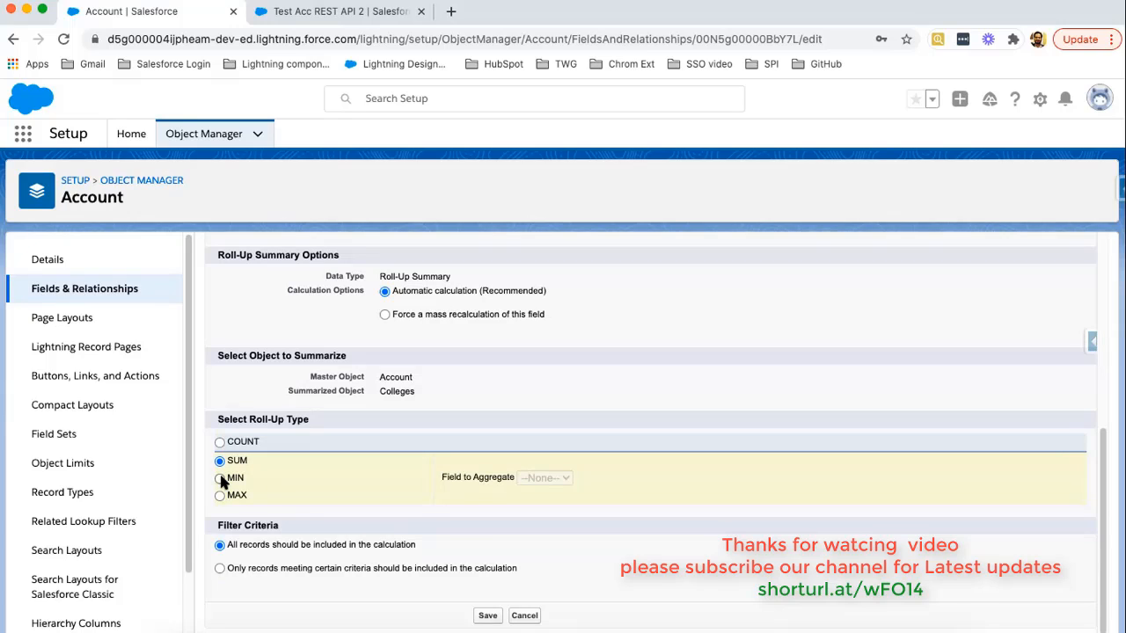
mouse_move(369, 489)
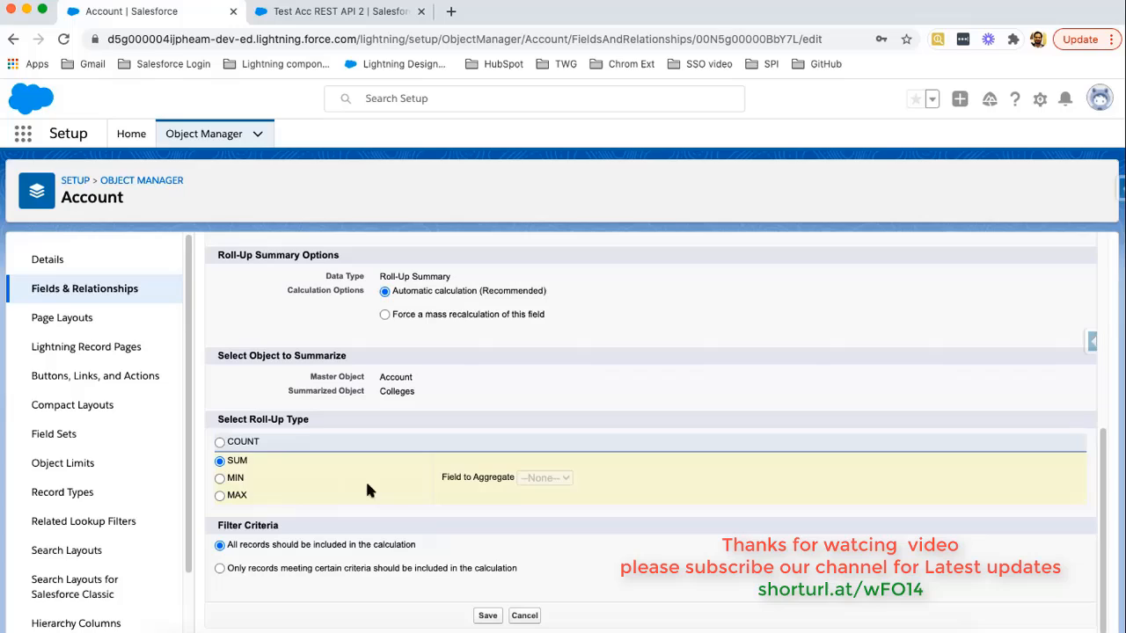
mouse_move(405, 486)
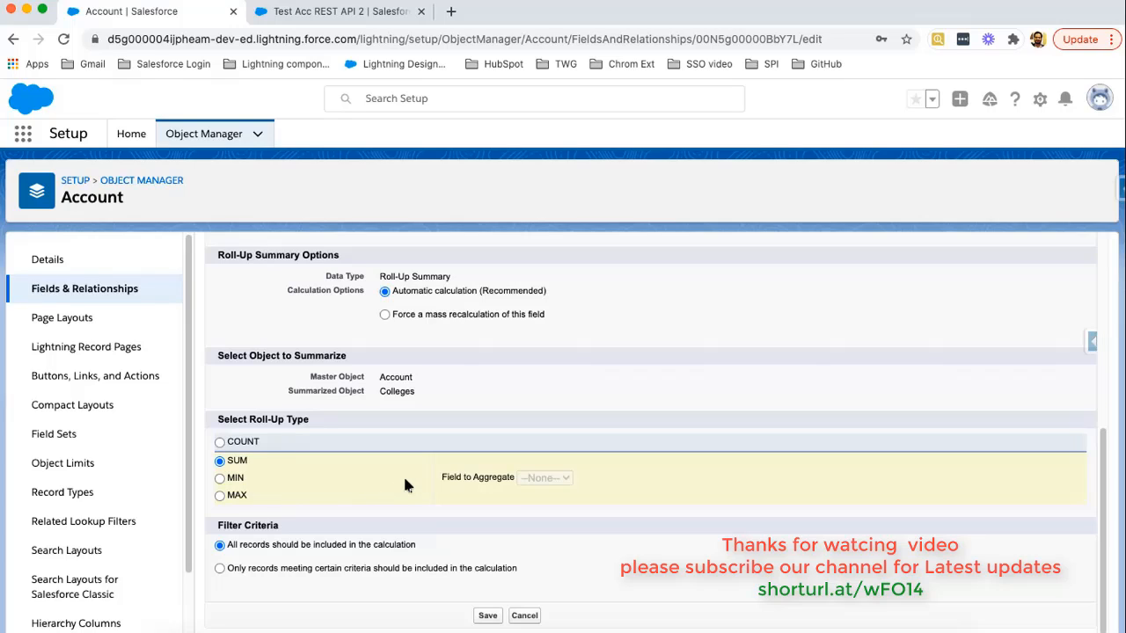
mouse_move(218, 479)
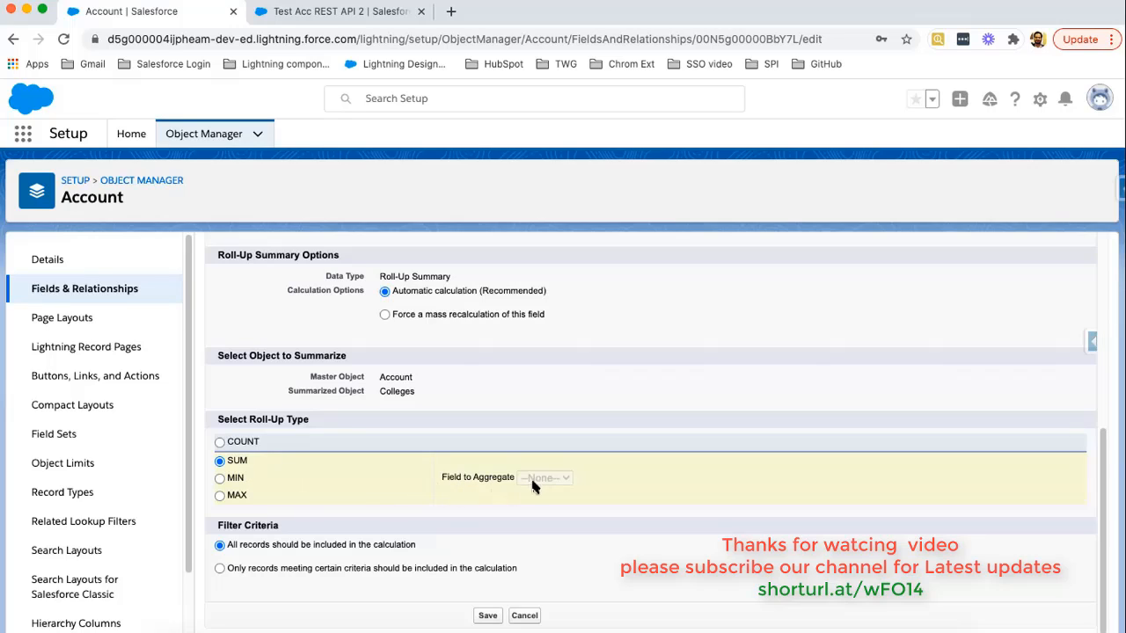
mouse_move(542, 485)
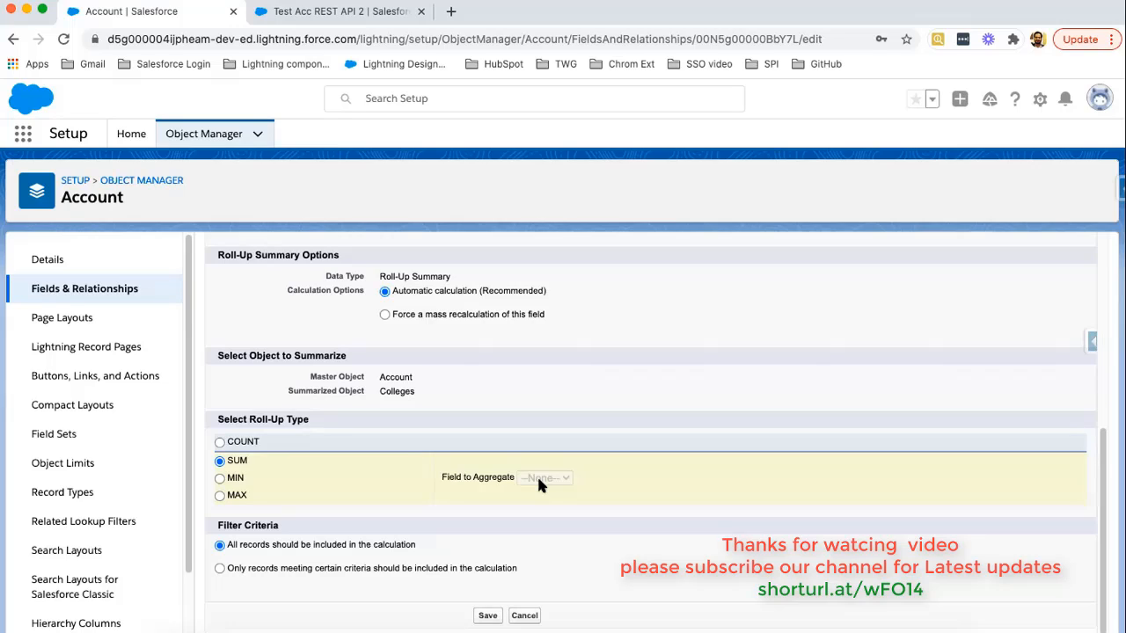
mouse_move(296, 485)
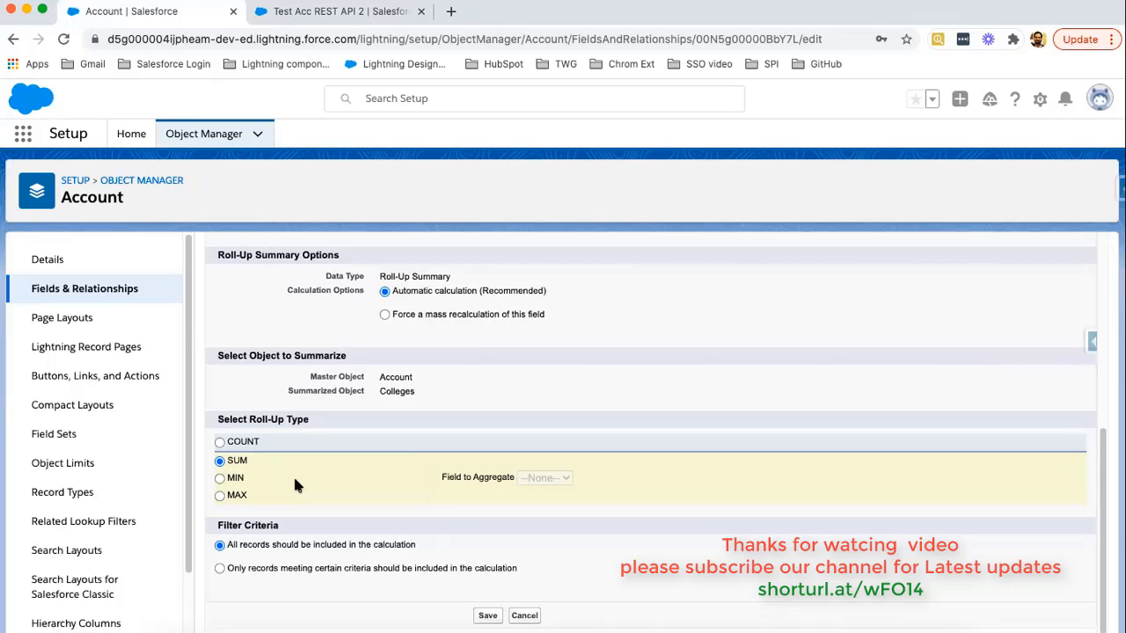
mouse_move(342, 489)
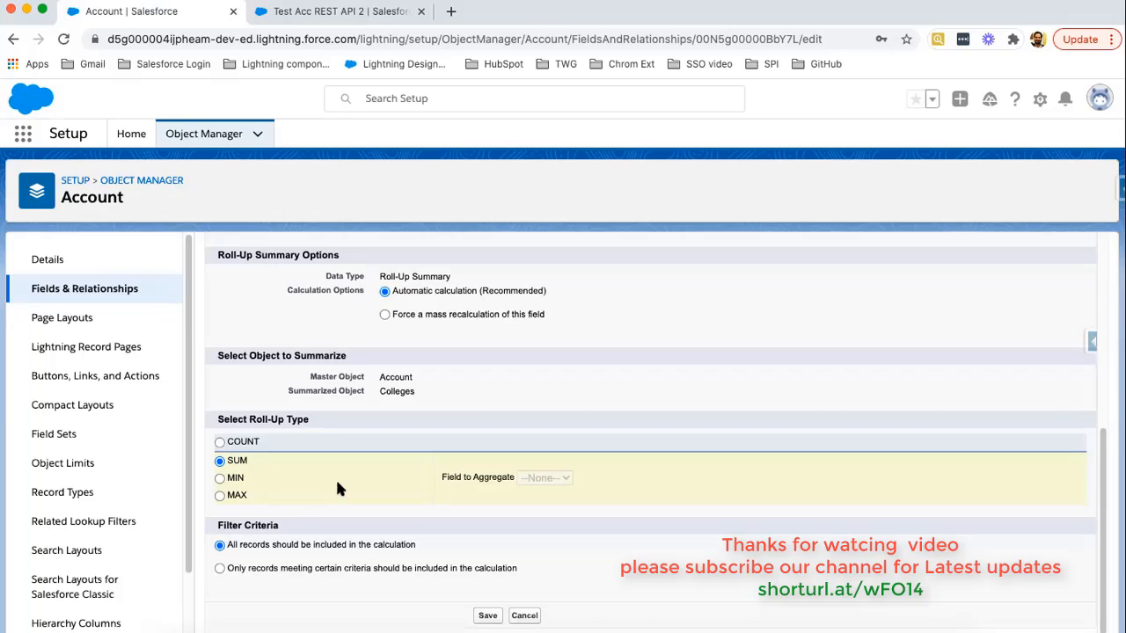
mouse_move(484, 491)
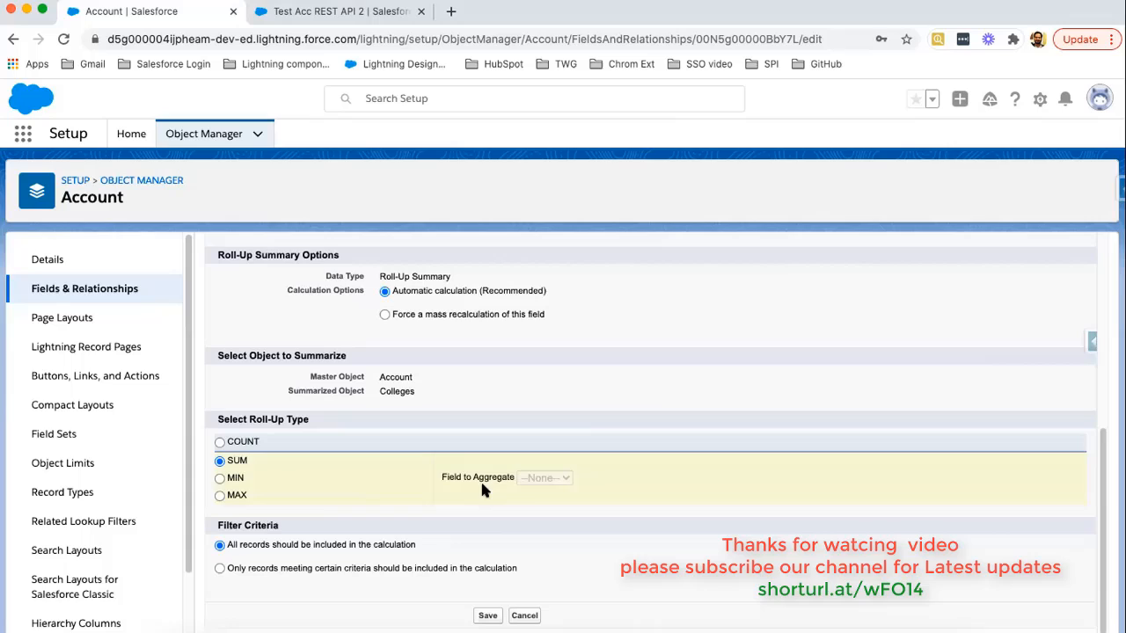
mouse_move(528, 496)
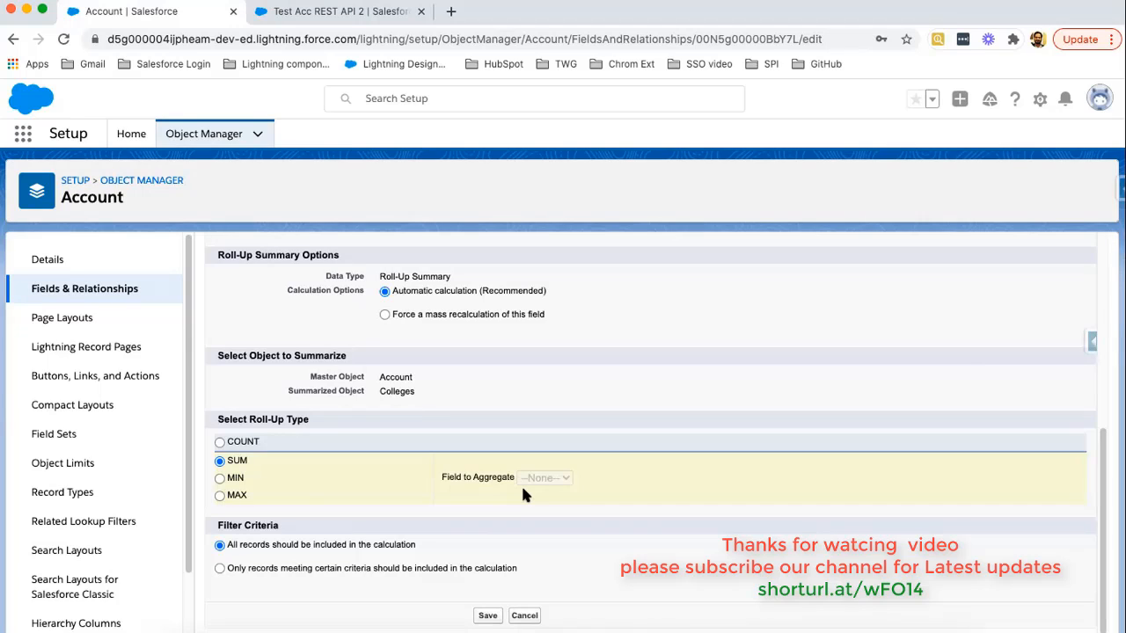
mouse_move(278, 489)
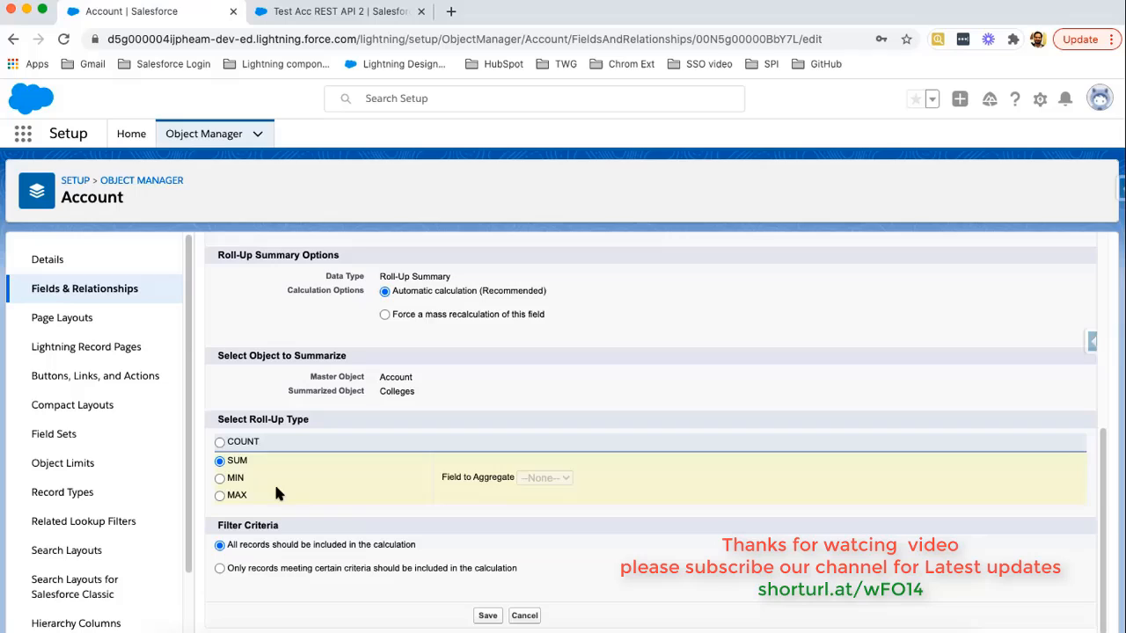
mouse_move(237, 479)
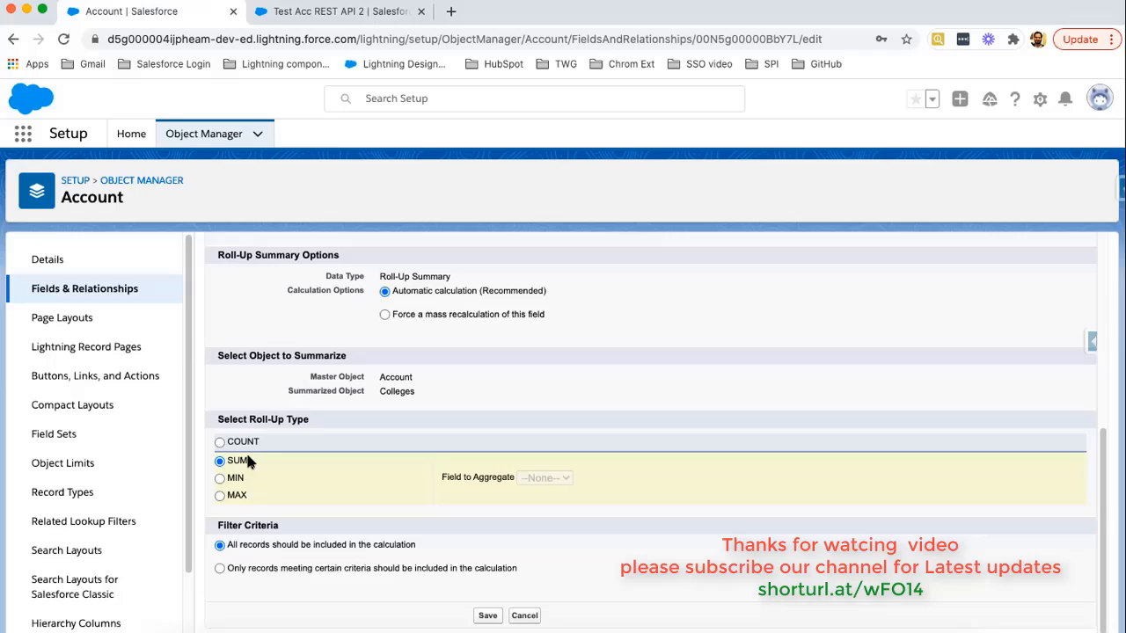
mouse_move(257, 471)
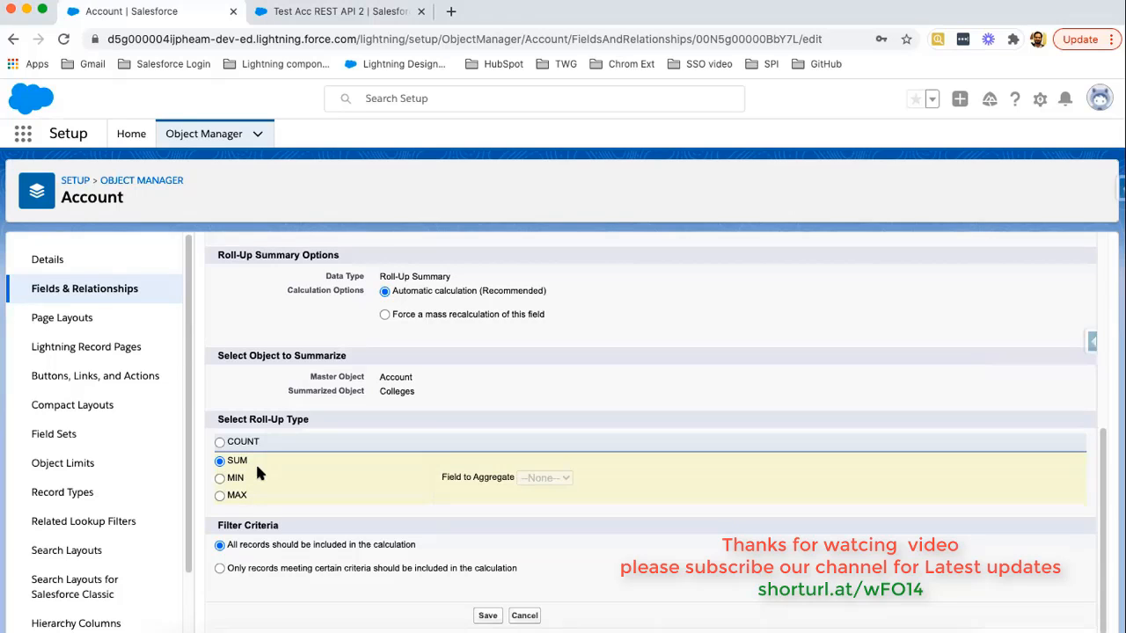